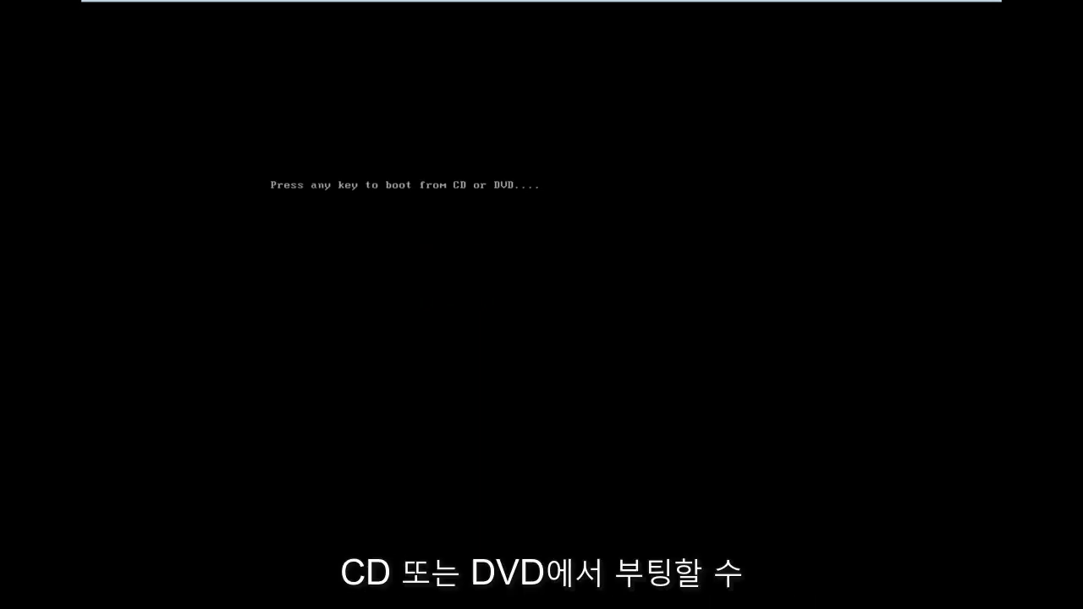
Press a key at the boot prompt to start from the installation disc.
{"action": "key", "text": "enter"}
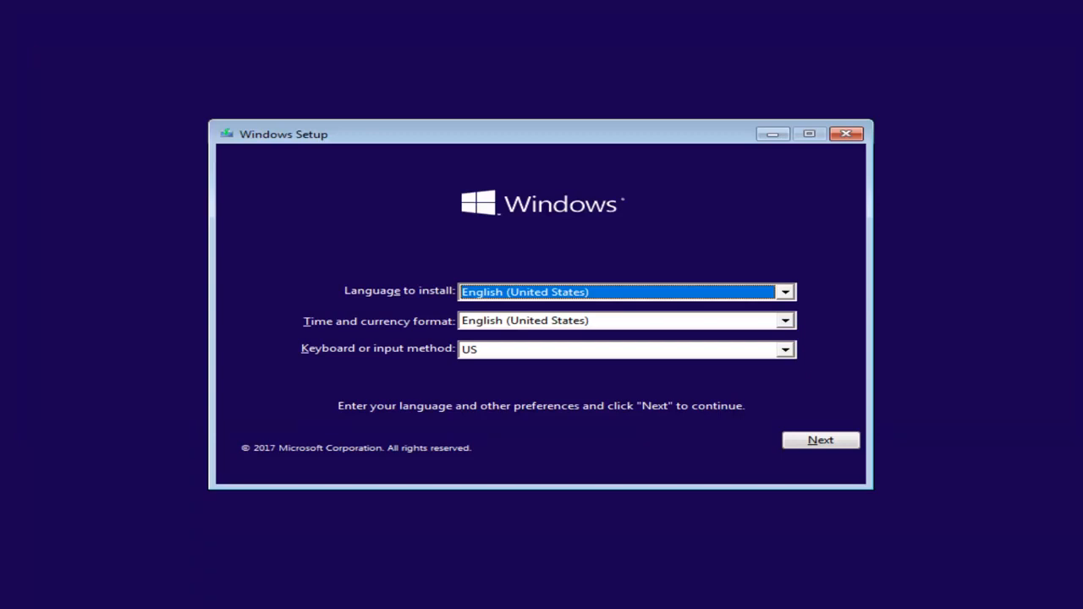
{"action": "mouse_move", "coordinate": [637, 254]}
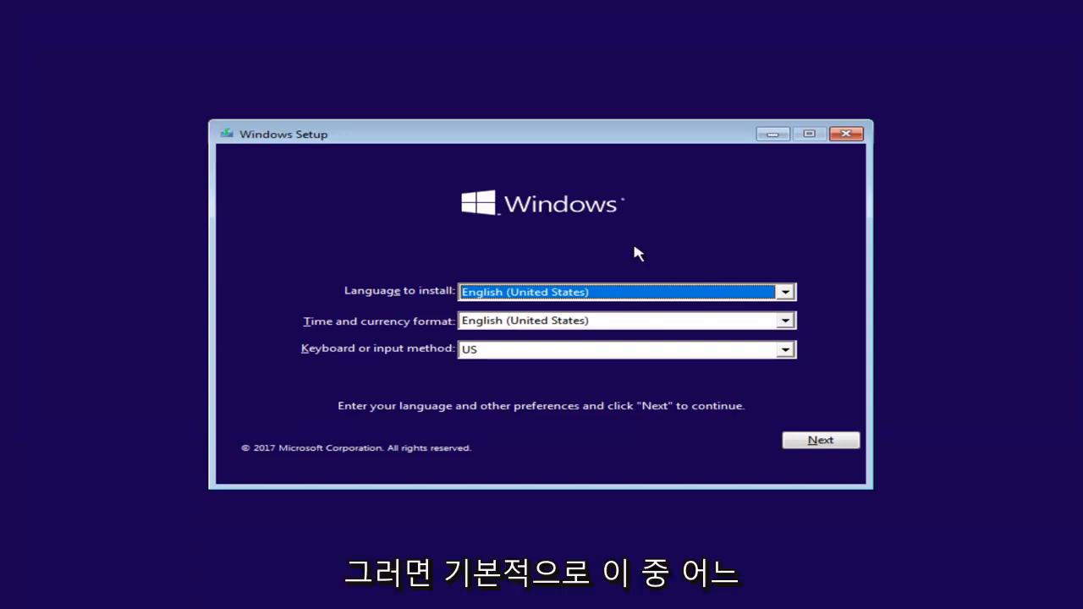
{"action": "mouse_move", "coordinate": [449, 372]}
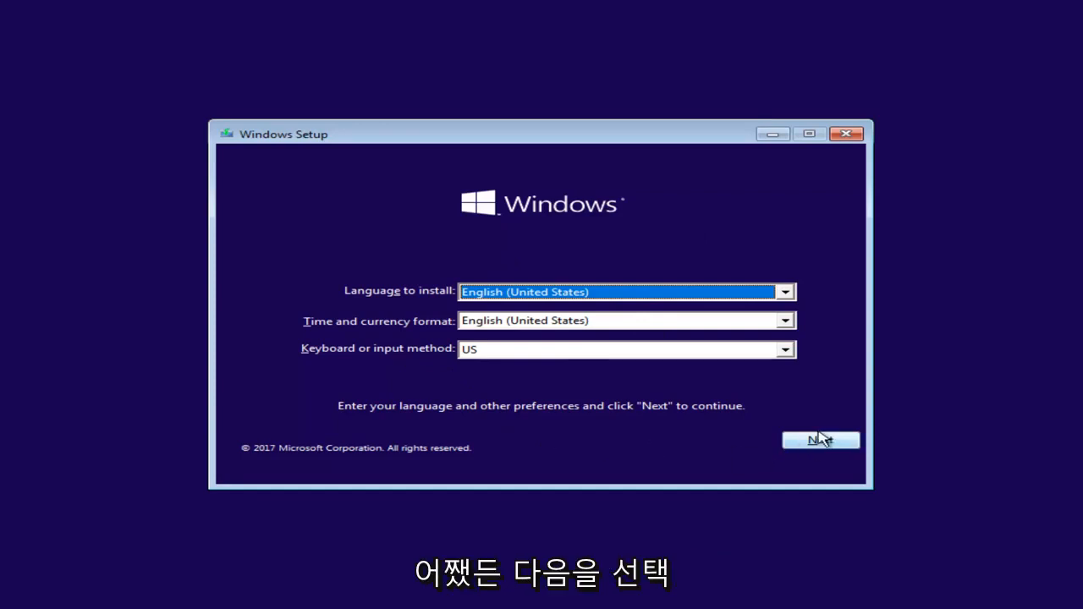
Accept English (United States) language settings and choose 'Repair your computer'.
{"action": "left_click", "coordinate": [821, 441]}
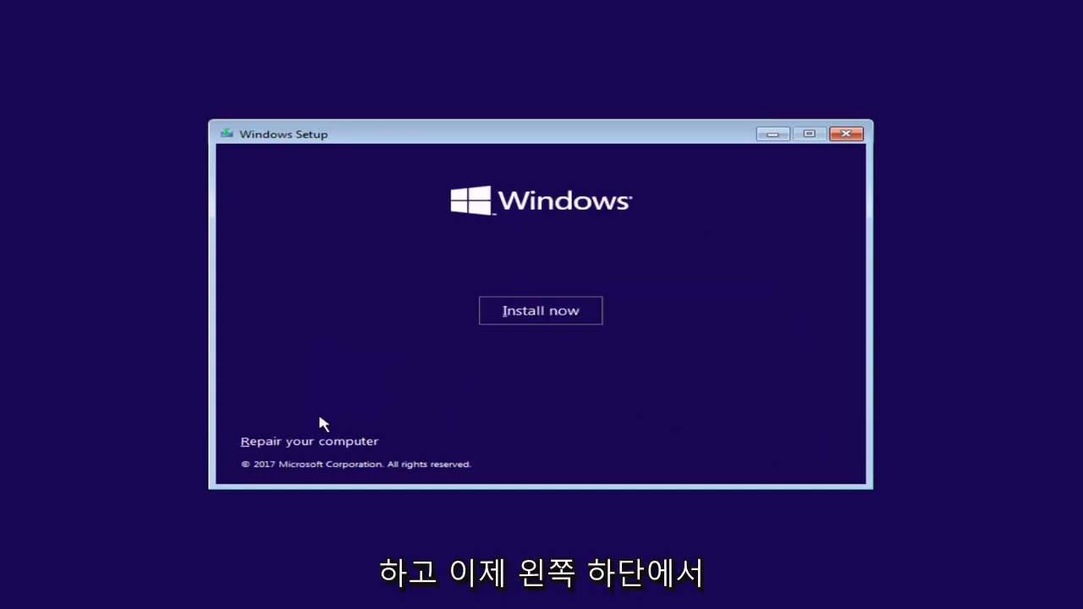
{"action": "mouse_move", "coordinate": [276, 446]}
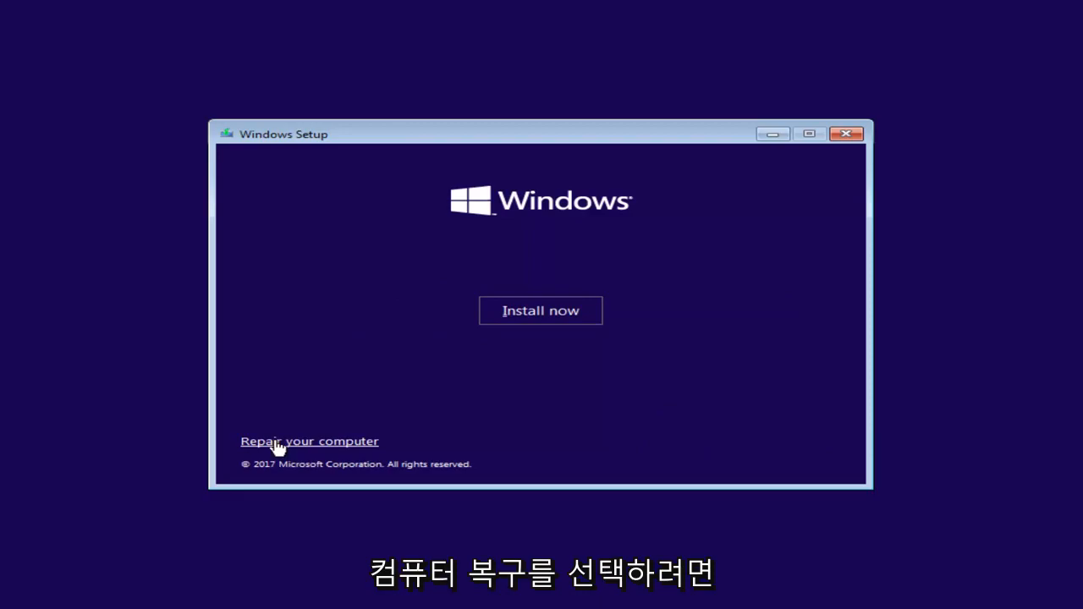
{"action": "left_click", "coordinate": [309, 441]}
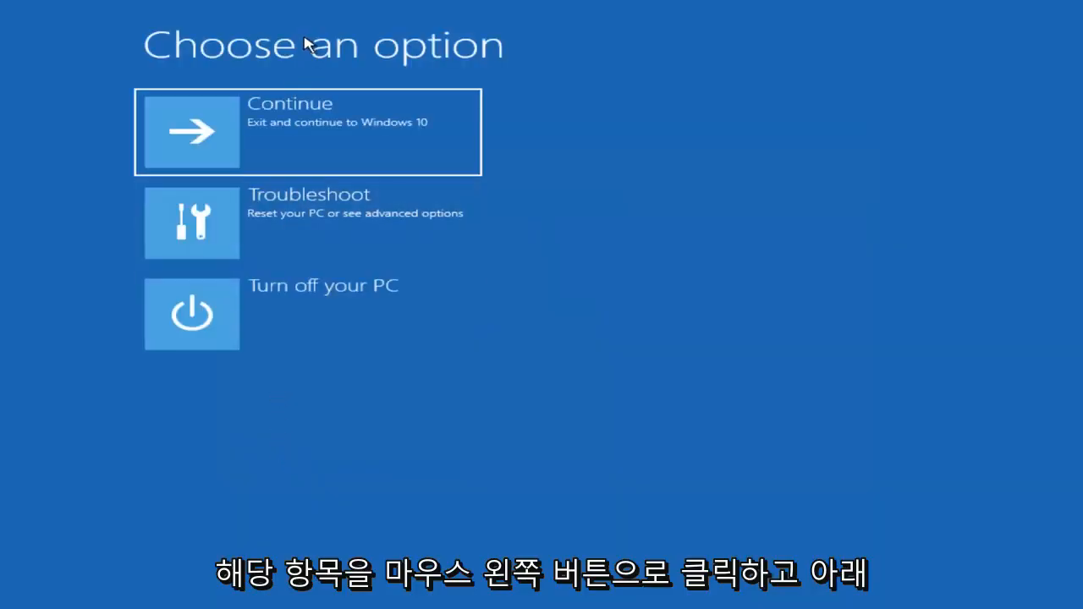
{"action": "mouse_move", "coordinate": [278, 241]}
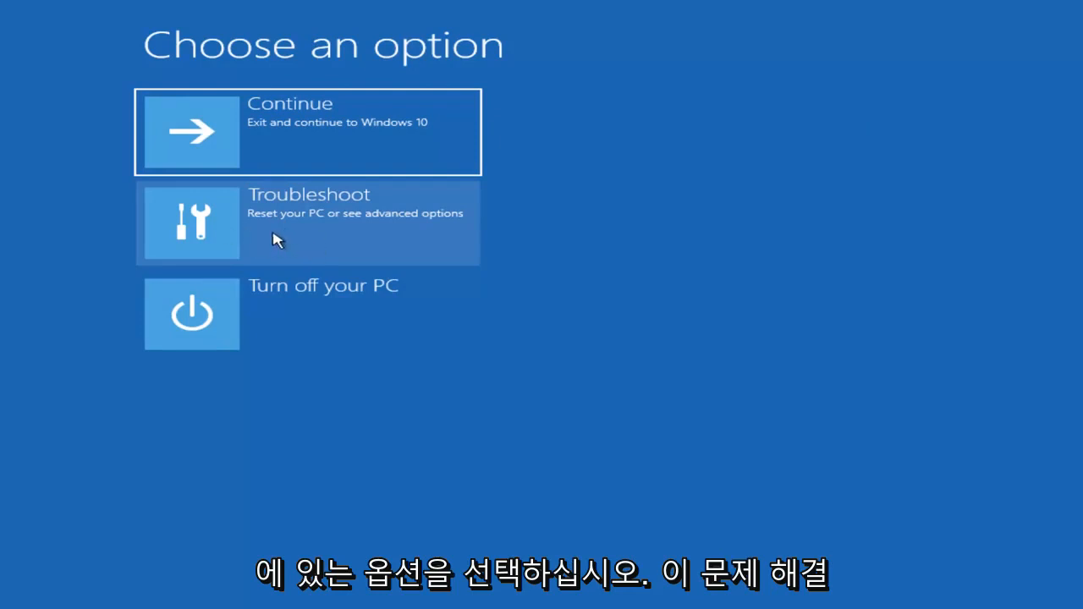
{"action": "mouse_move", "coordinate": [234, 239]}
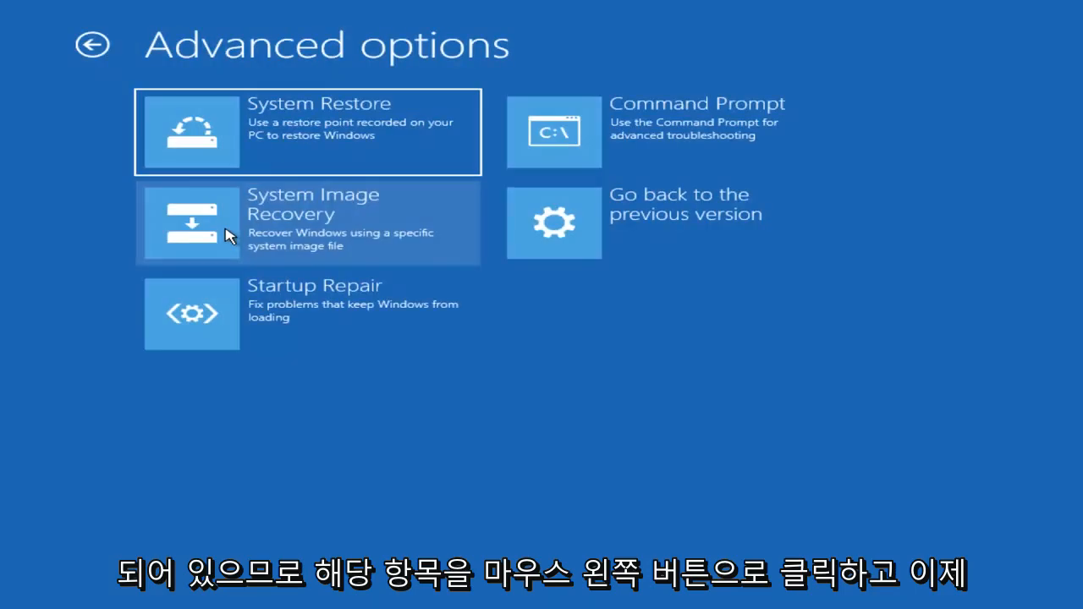
{"action": "mouse_move", "coordinate": [494, 183]}
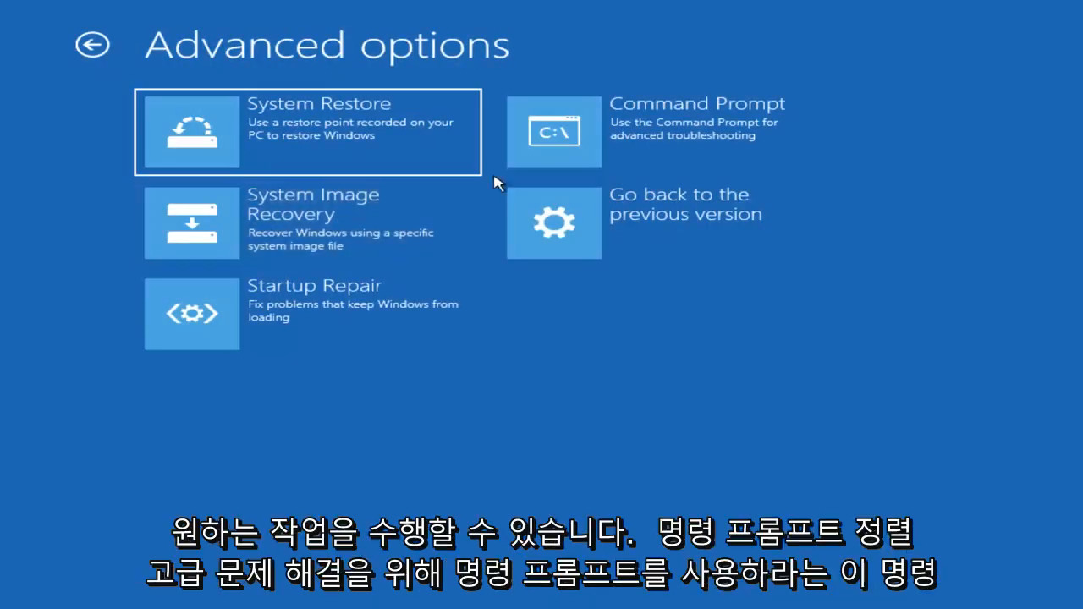
{"action": "mouse_move", "coordinate": [650, 136]}
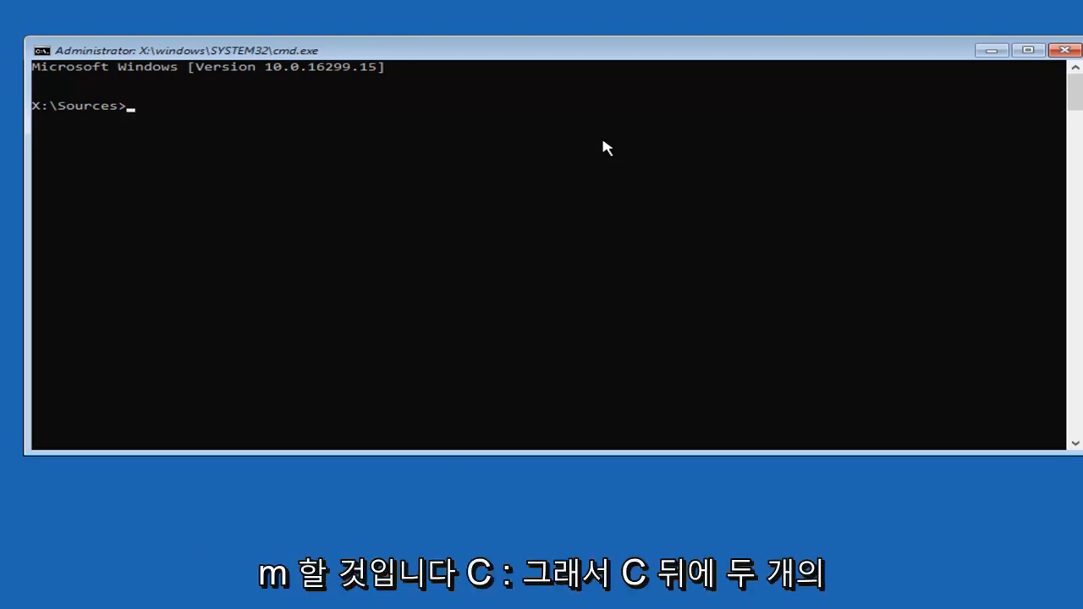
Switch to drive C: and change into the C:\Boot folder.
{"action": "type", "text": "C"}
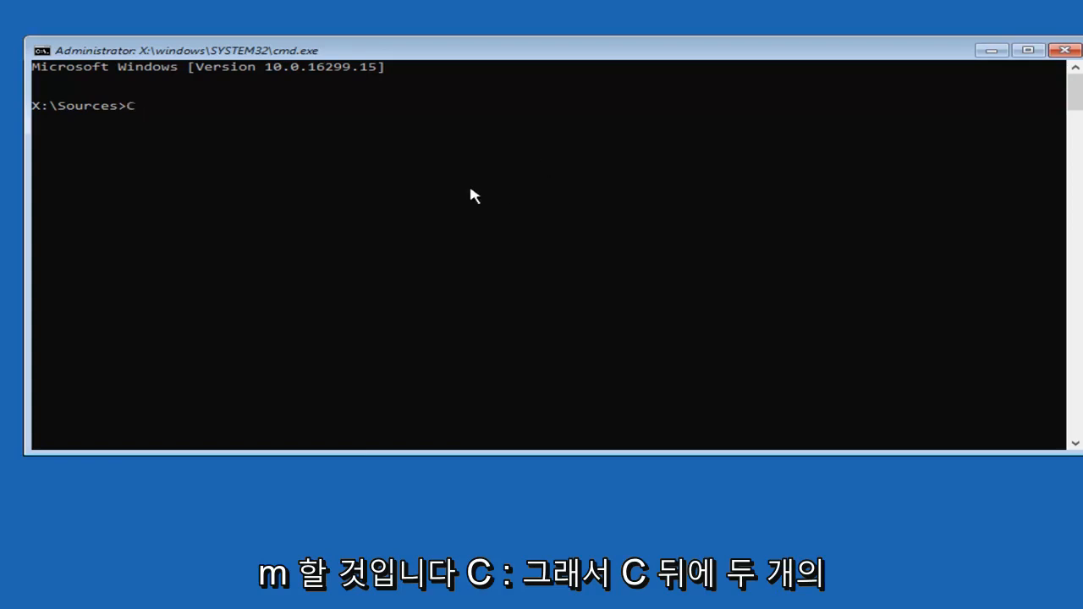
{"action": "type", "text": ":"}
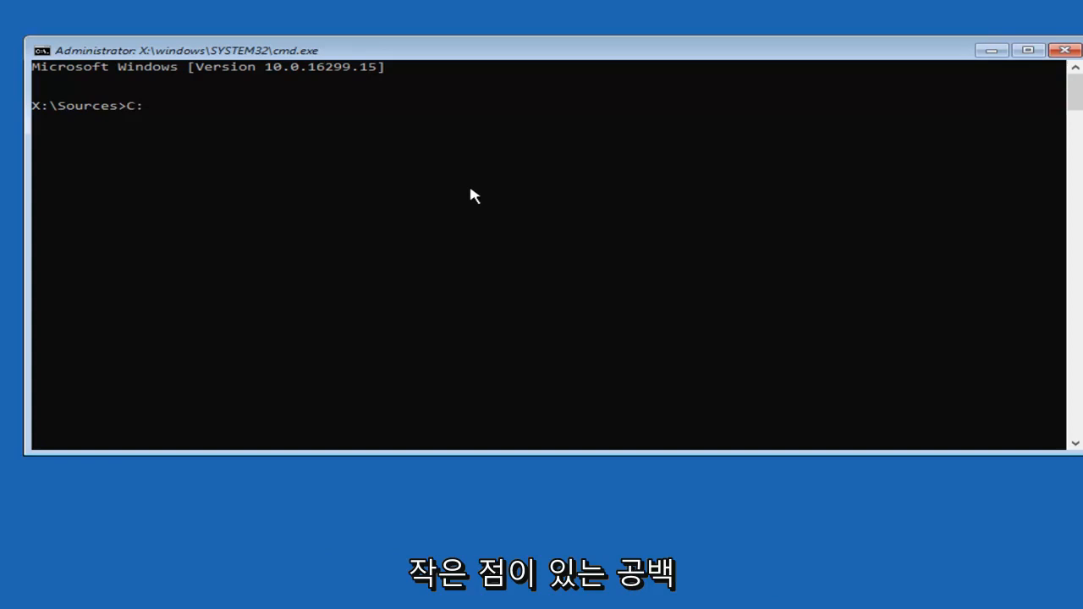
{"action": "mouse_move", "coordinate": [157, 135]}
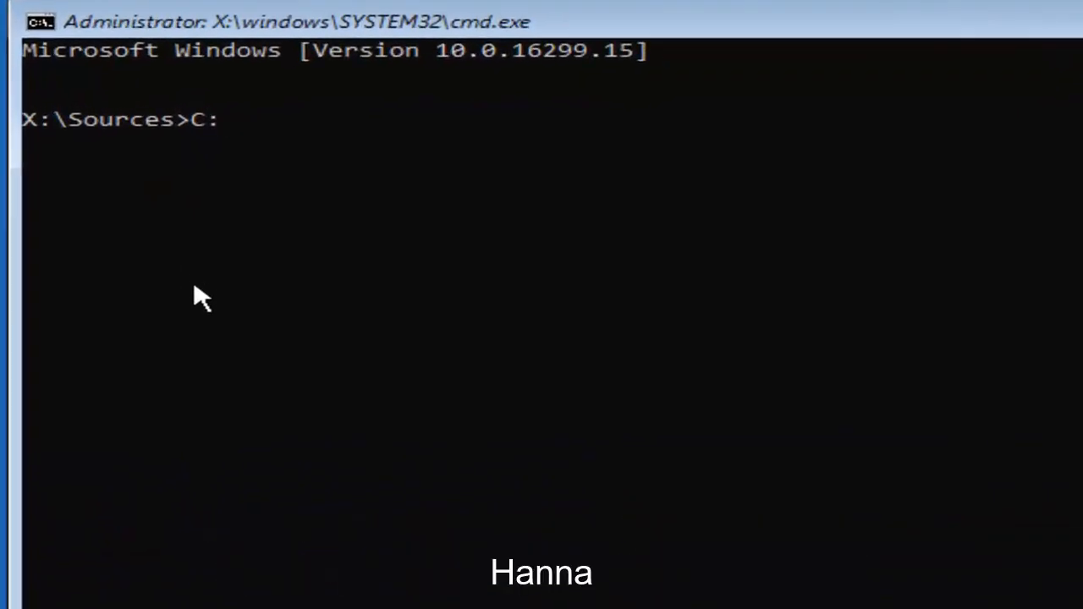
{"action": "key", "text": "Enter"}
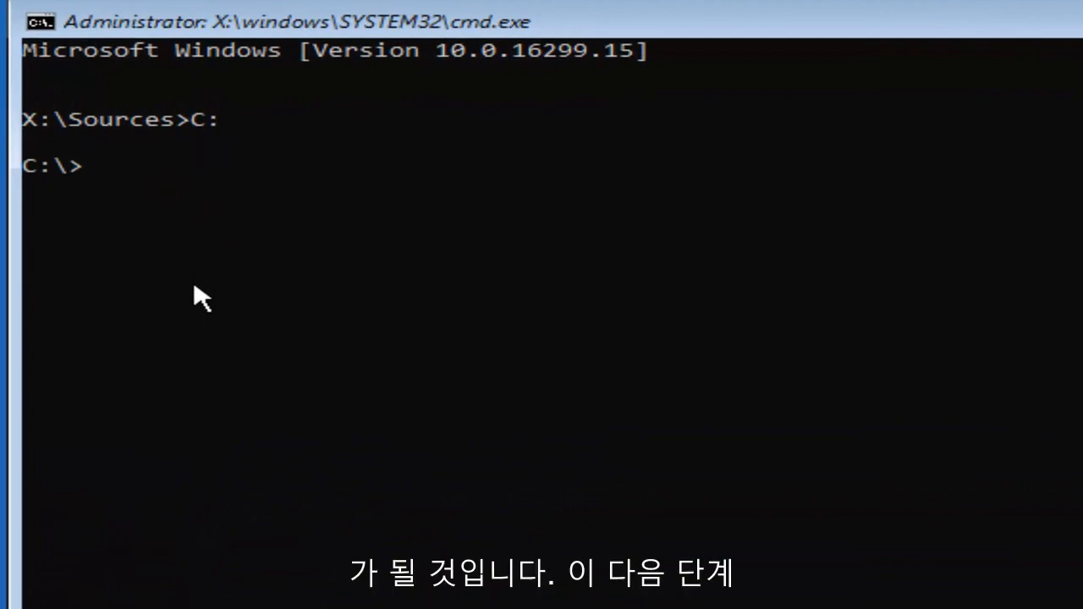
{"action": "mouse_move", "coordinate": [85, 136]}
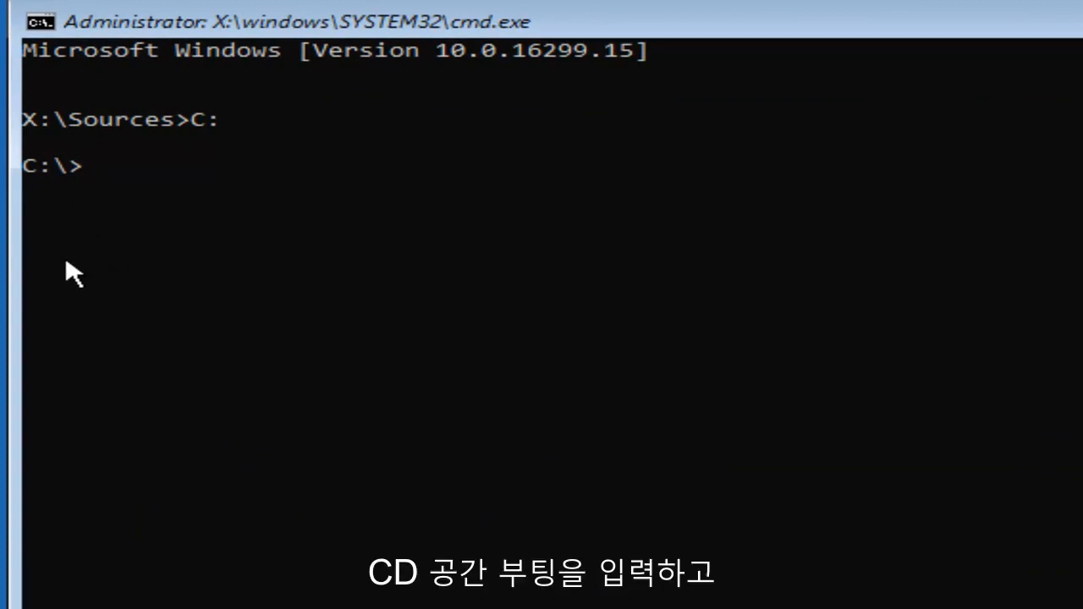
{"action": "type", "text": "cd"}
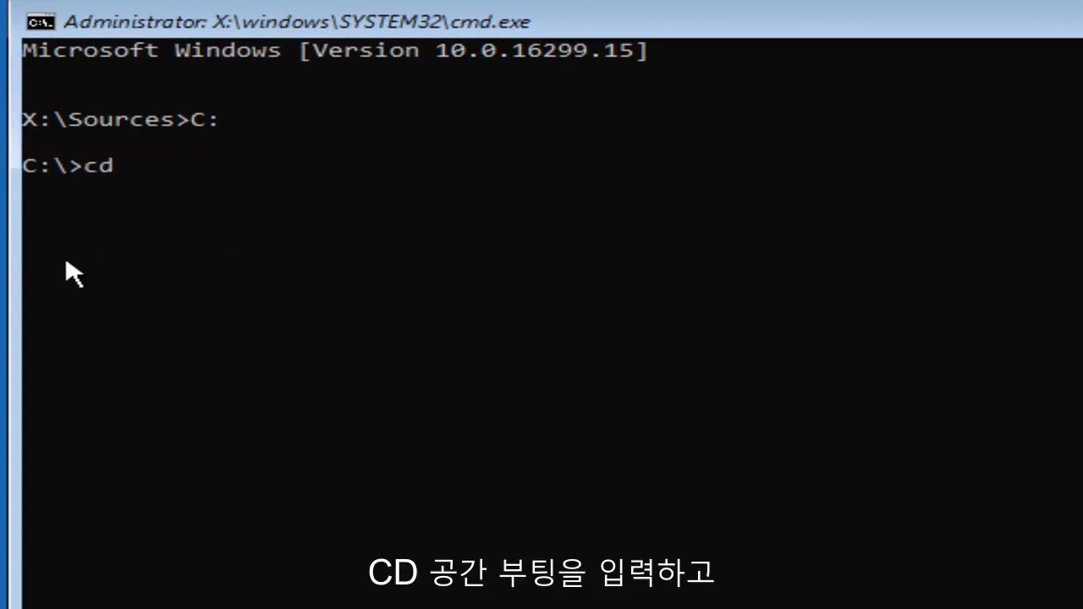
{"action": "type", "text": "boot"}
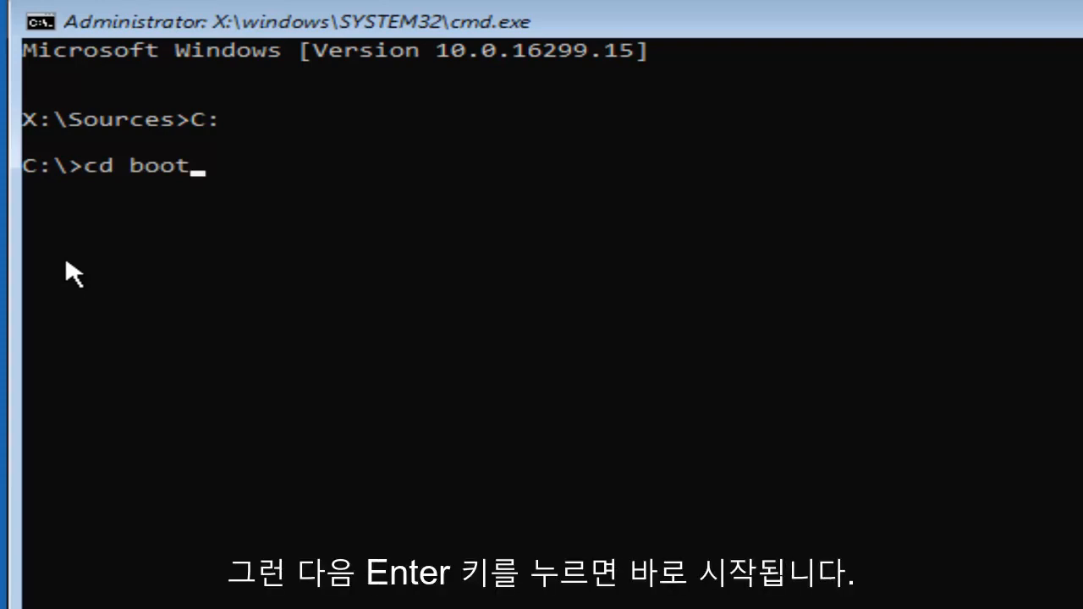
{"action": "key", "text": "Enter"}
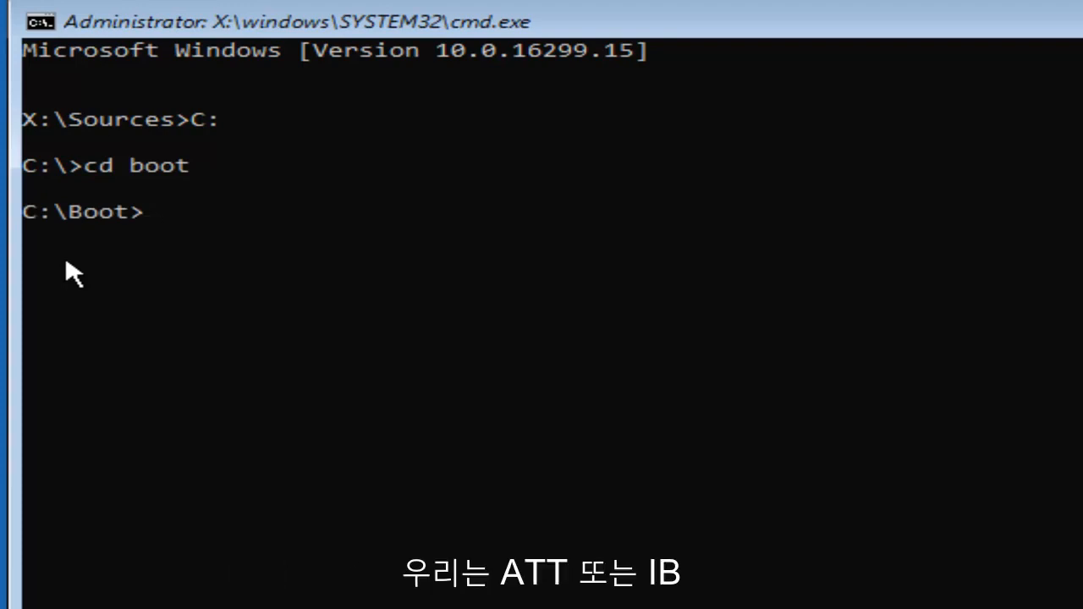
Enter 'attrib bcd -s -h -r' at the C:\Boot prompt.
{"action": "type", "text": "at"}
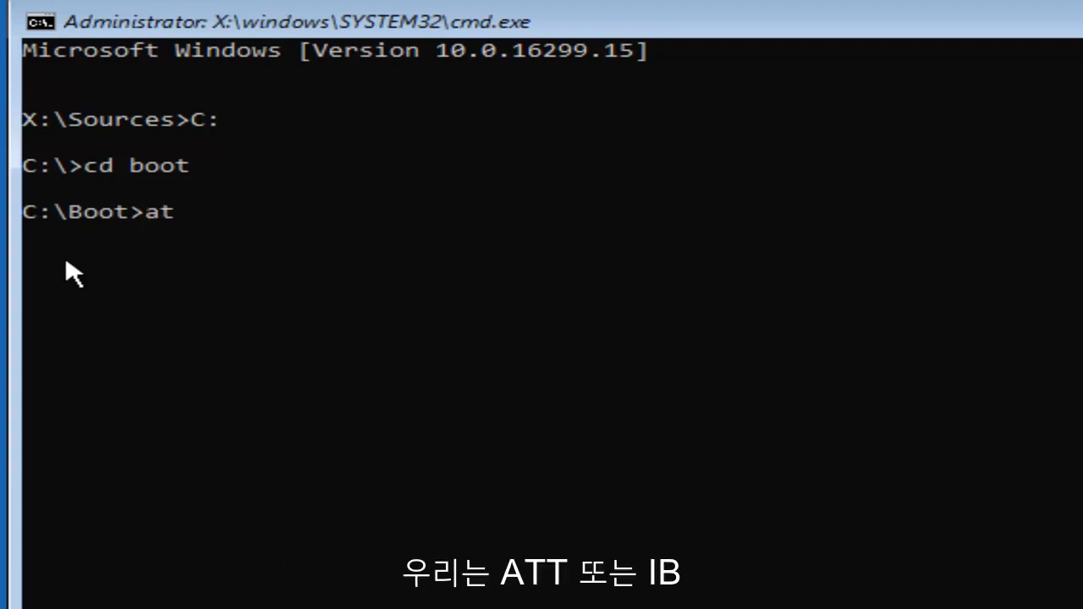
{"action": "type", "text": "tri"}
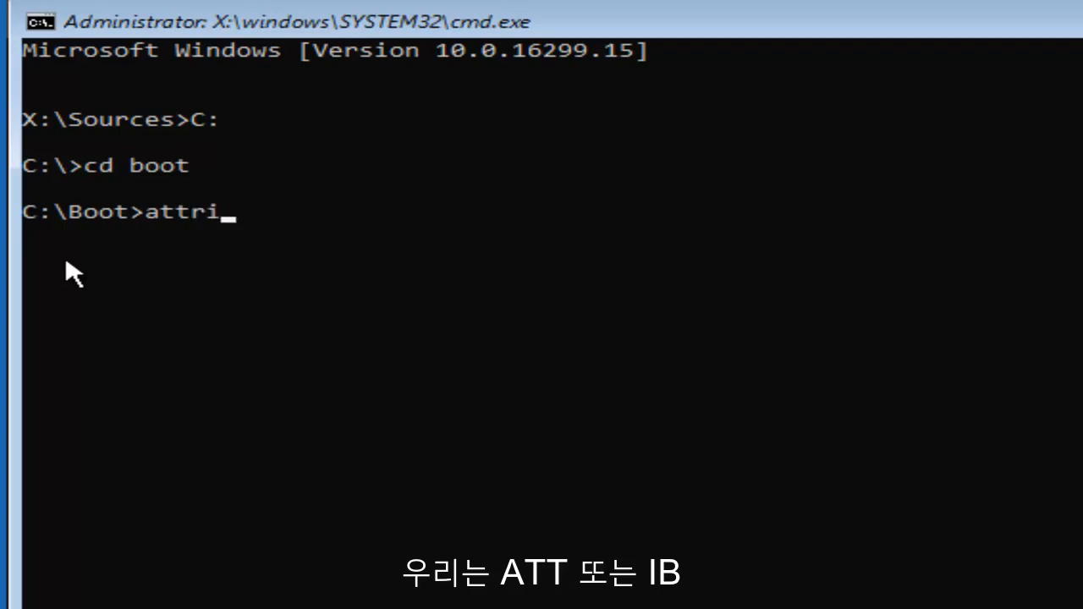
{"action": "type", "text": "b"}
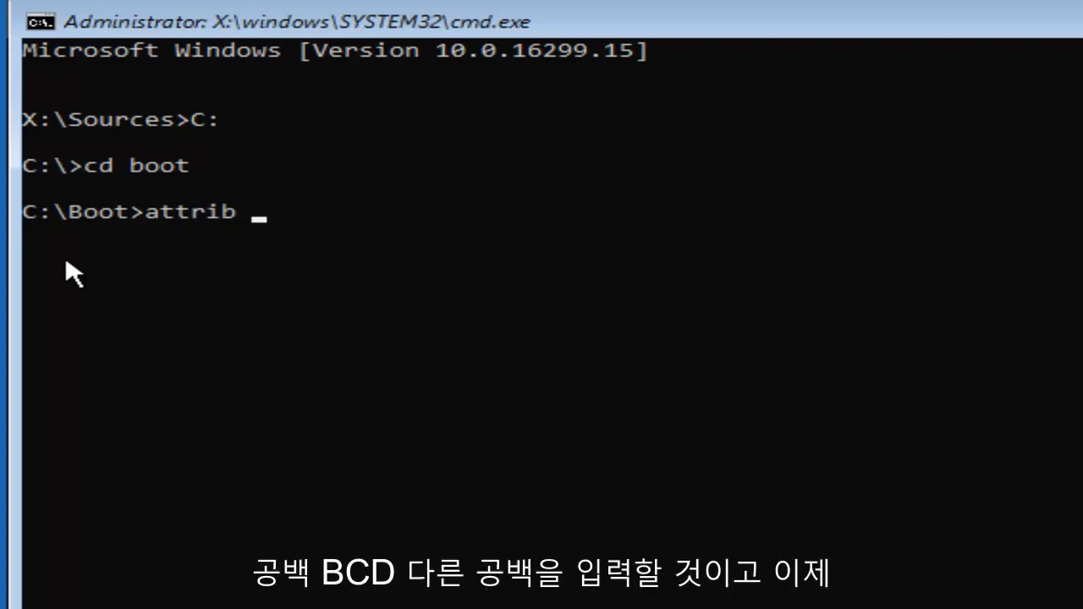
{"action": "type", "text": "bcd"}
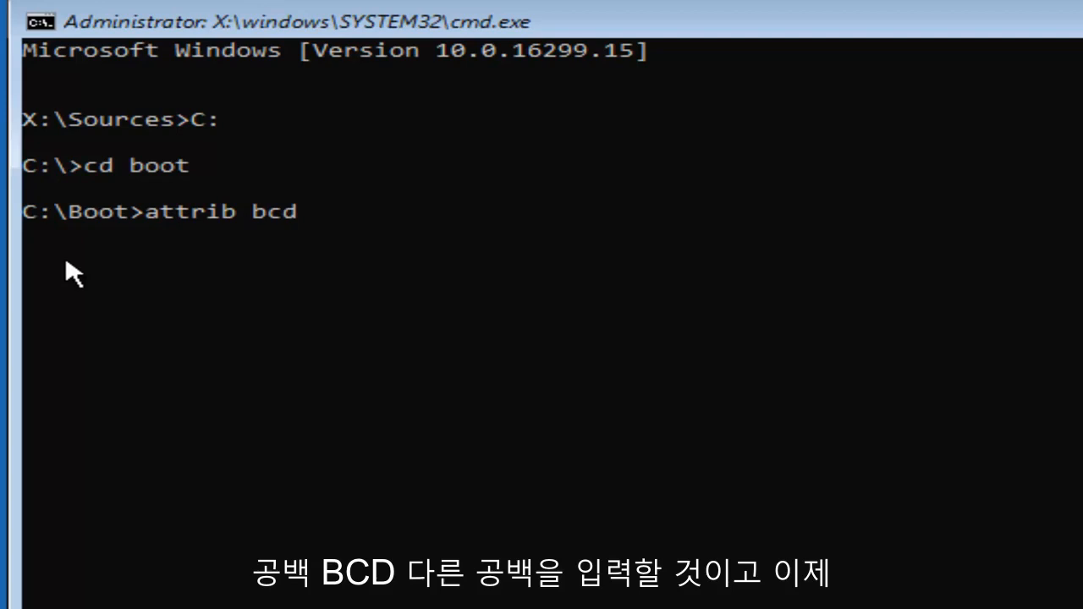
{"action": "type", "text": "\" \""}
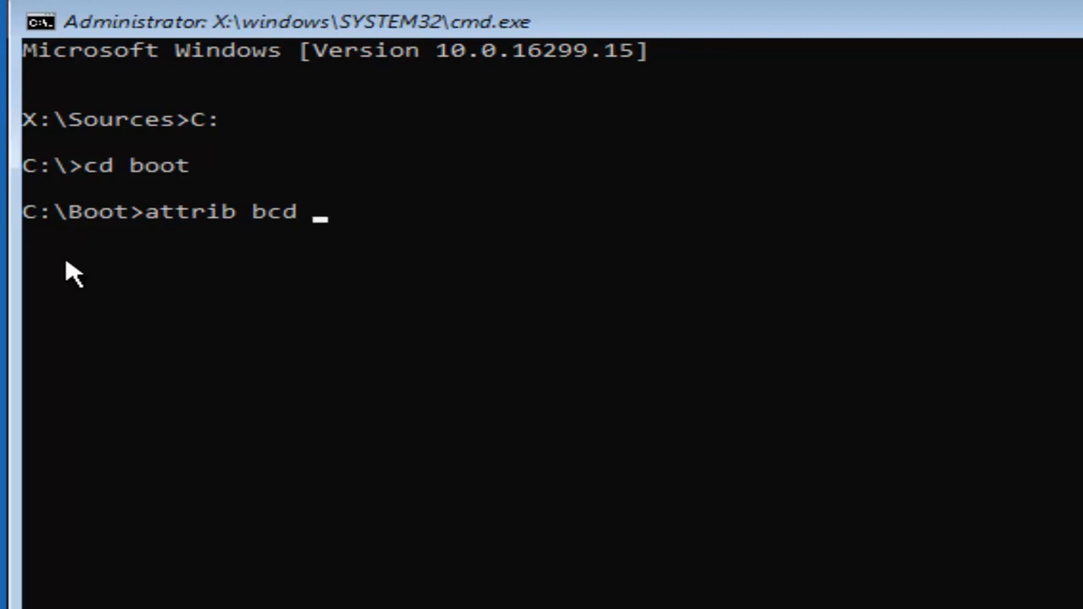
{"action": "type", "text": "-"}
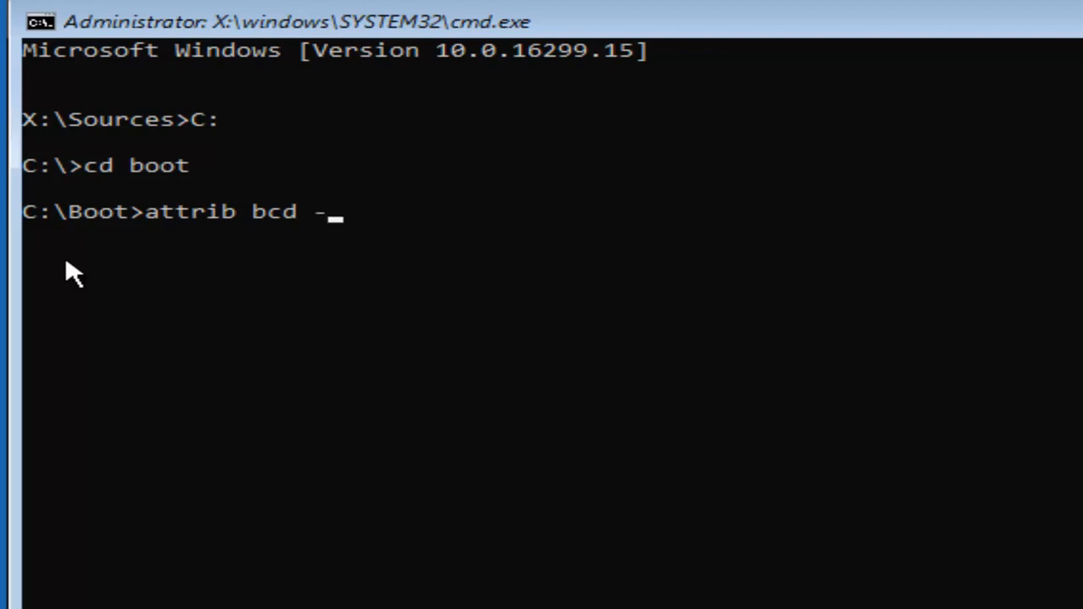
{"action": "type", "text": "s"}
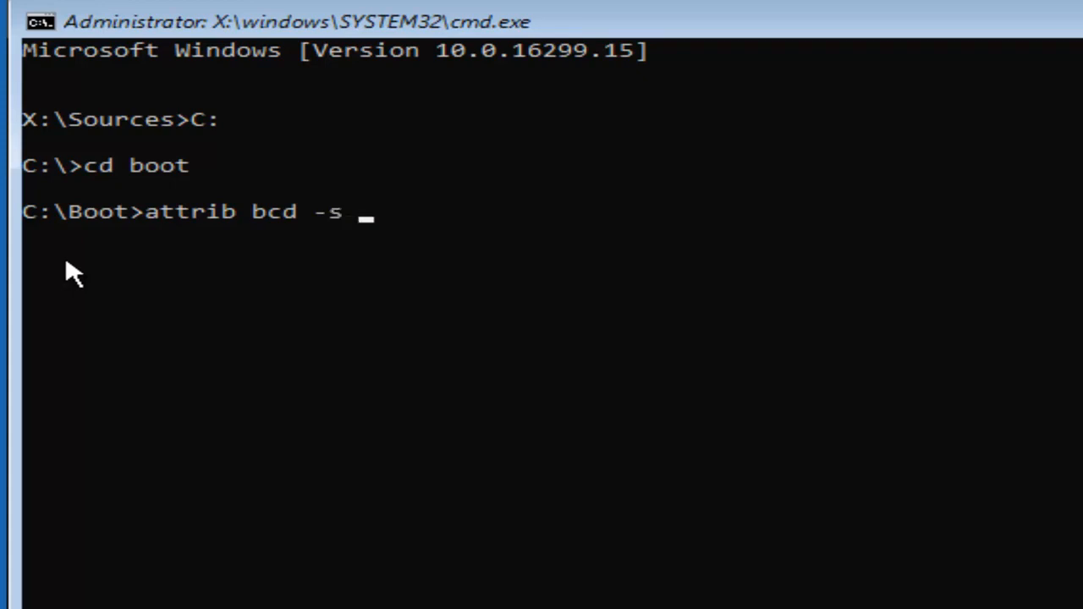
{"action": "type", "text": "-"}
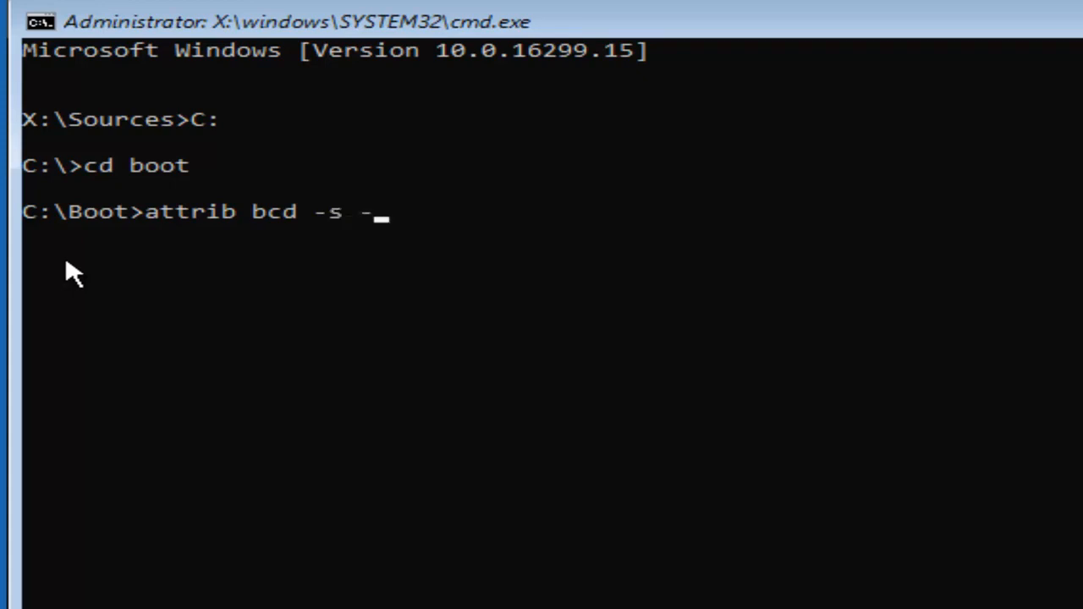
{"action": "type", "text": "h"}
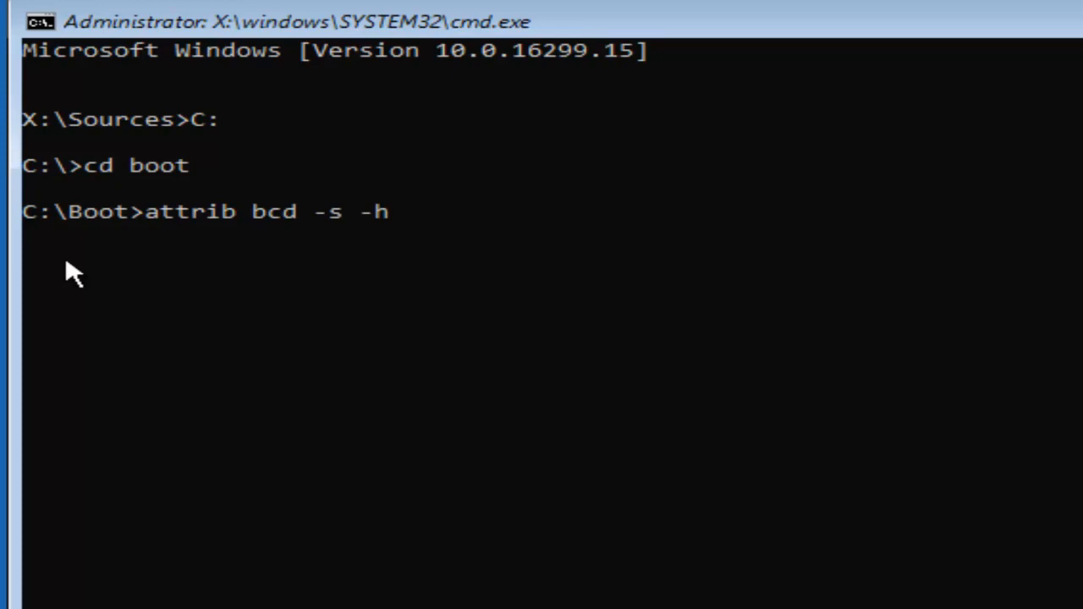
{"action": "type", "text": "-"}
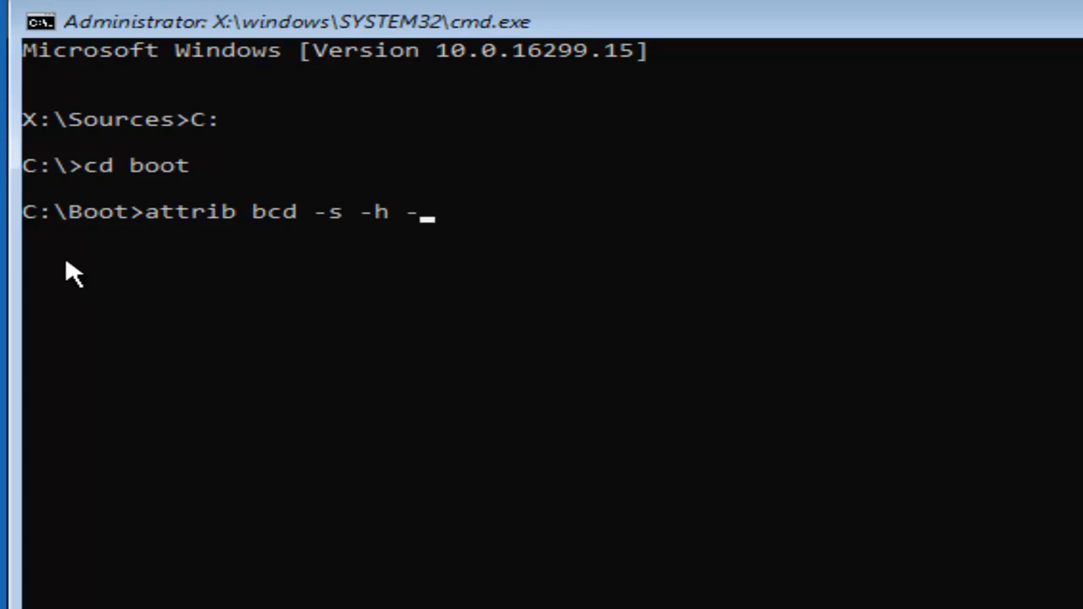
{"action": "type", "text": "r"}
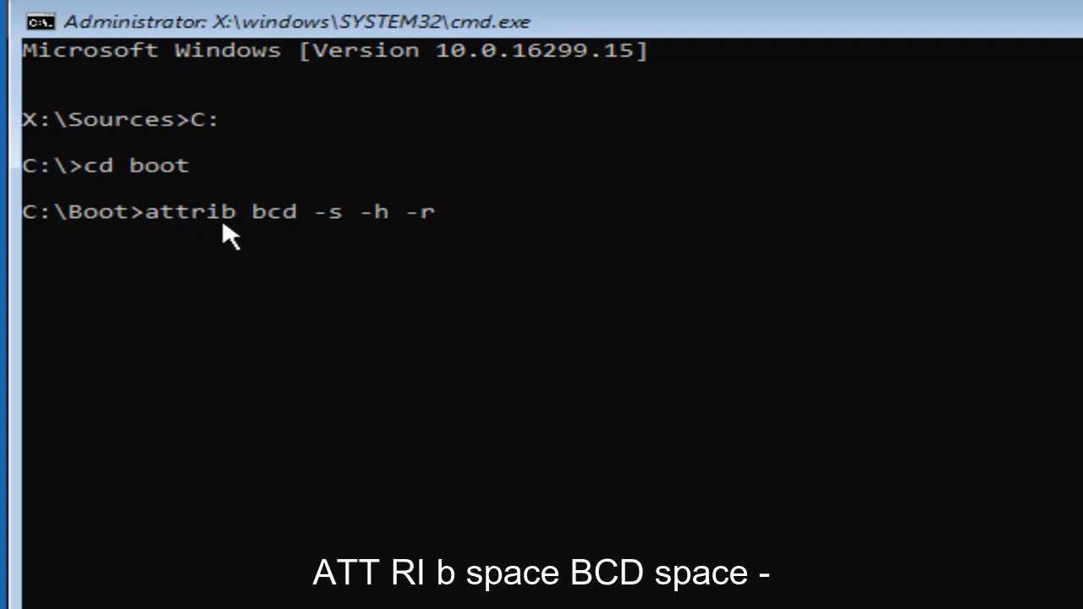
{"action": "mouse_move", "coordinate": [307, 239]}
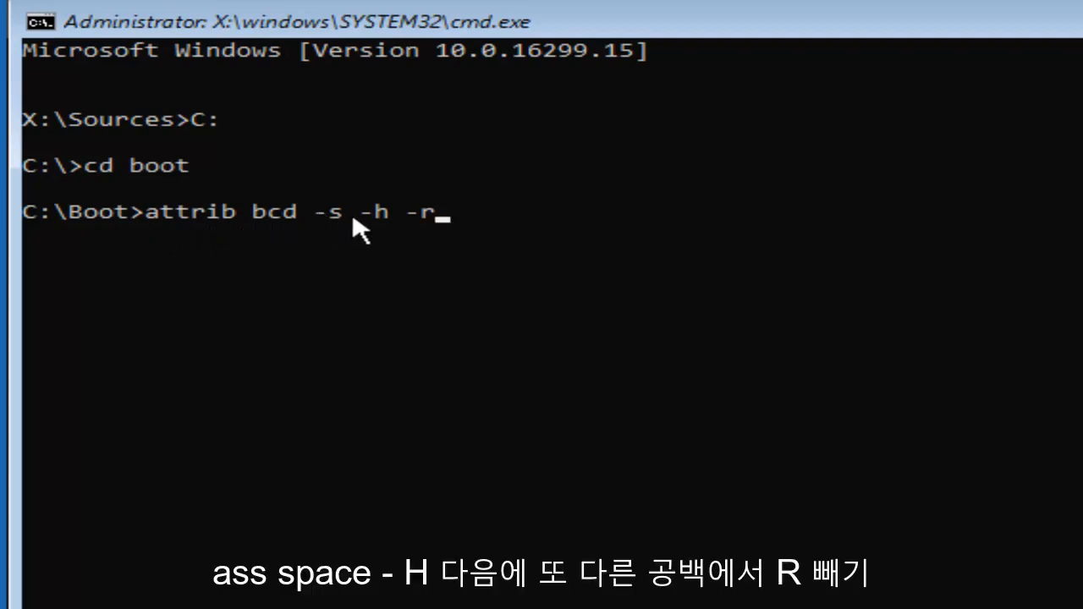
{"action": "mouse_move", "coordinate": [394, 237]}
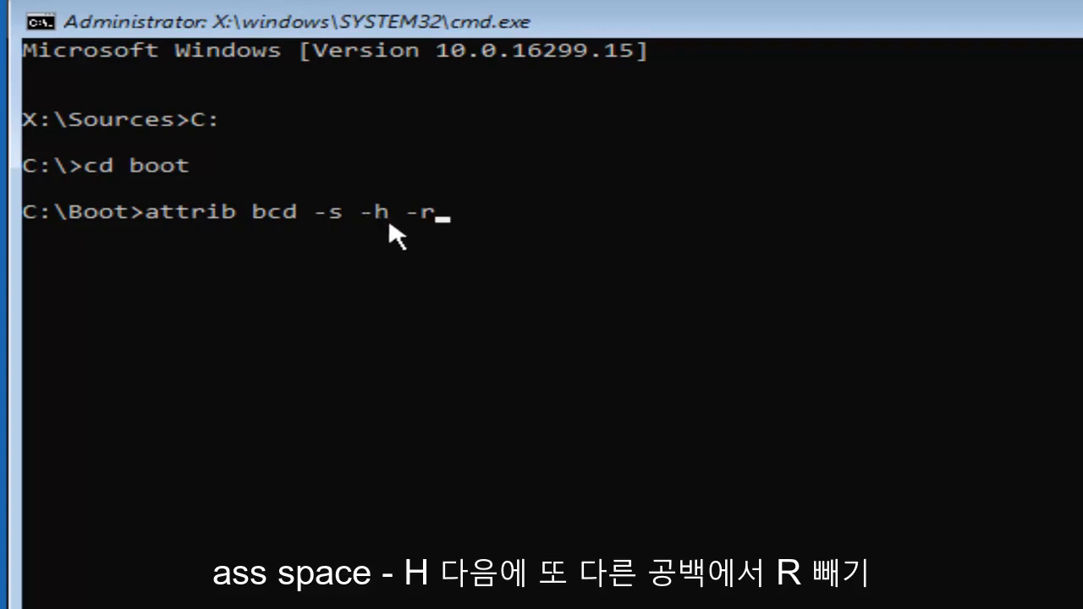
{"action": "mouse_move", "coordinate": [448, 216]}
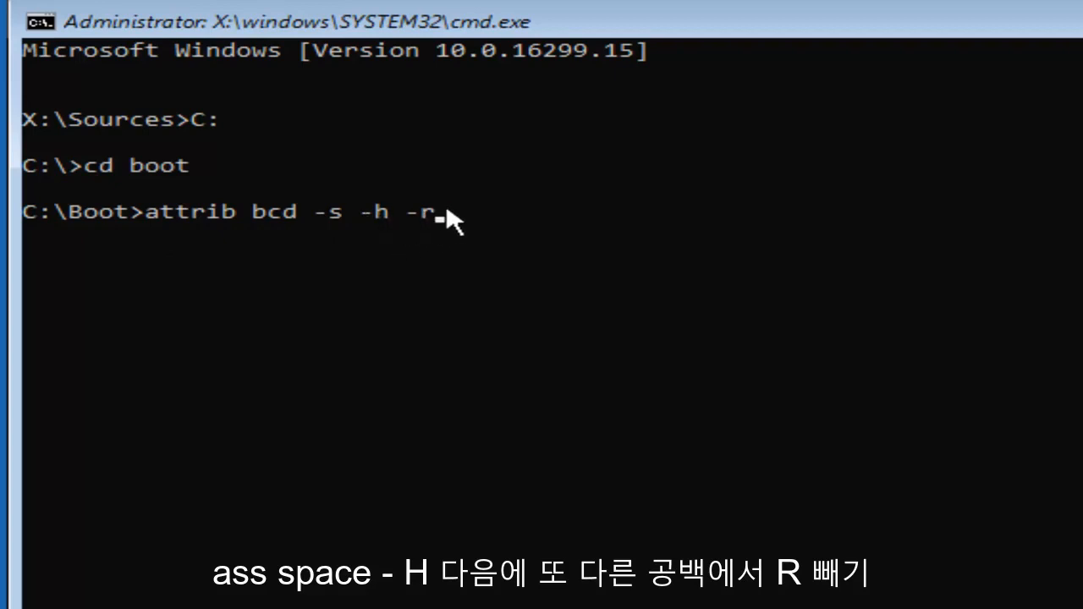
{"action": "mouse_move", "coordinate": [504, 275]}
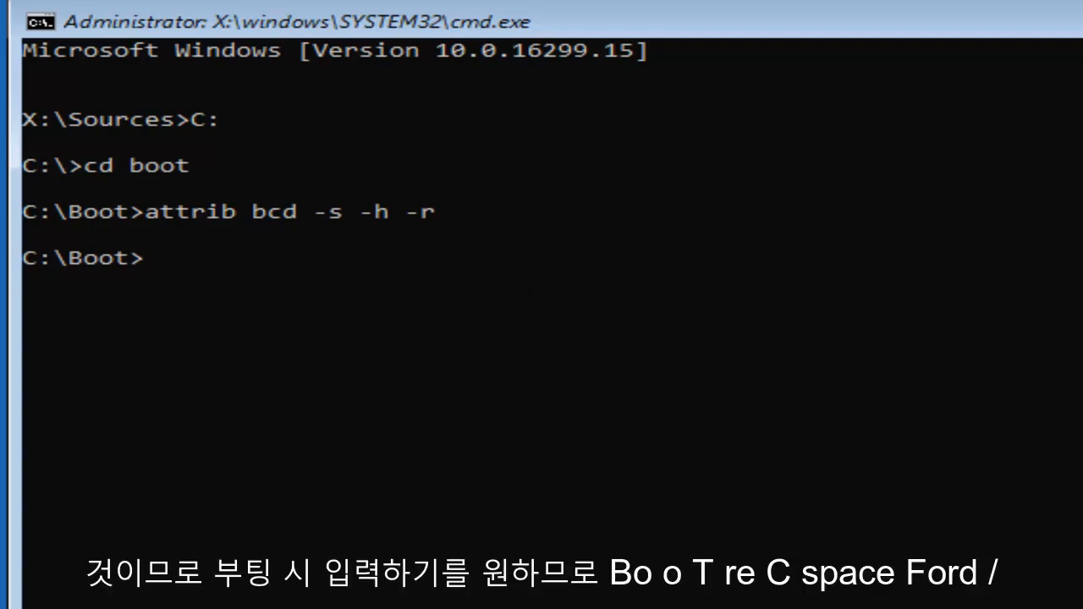
Enter 'bootrec /rebuildbcd' at the C:\Boot prompt without running it.
{"action": "type", "text": "boot"}
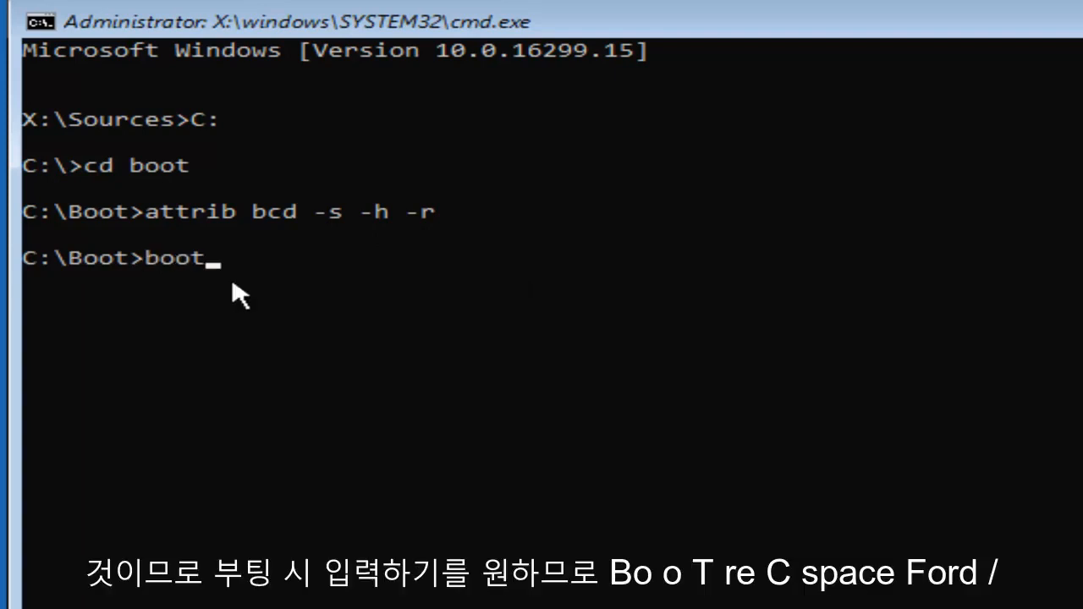
{"action": "type", "text": "rec"}
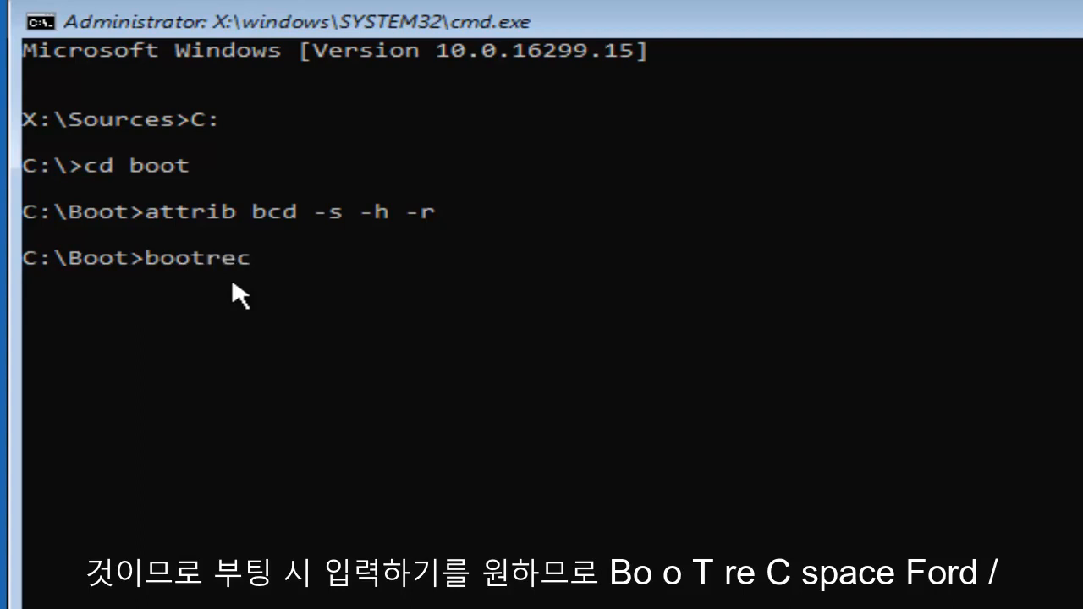
{"action": "type", "text": "/"}
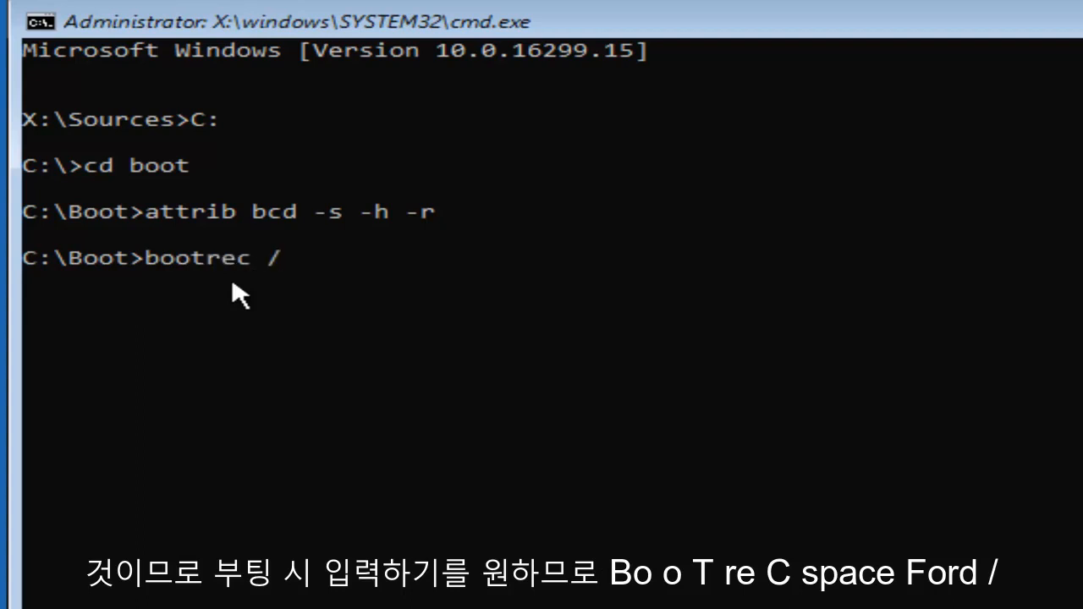
{"action": "type", "text": "reb"}
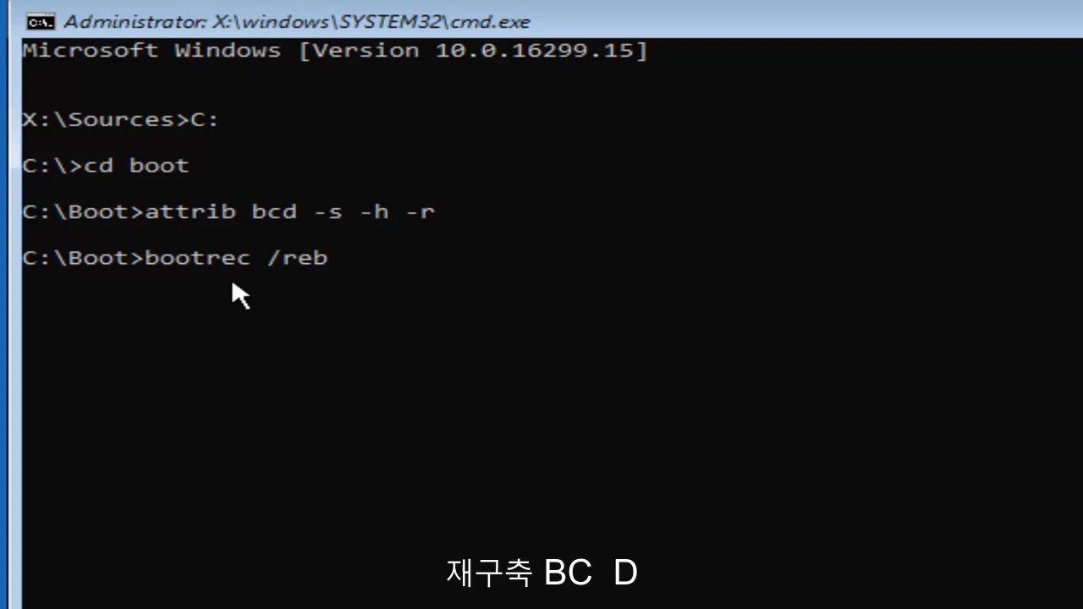
{"action": "type", "text": "uild"}
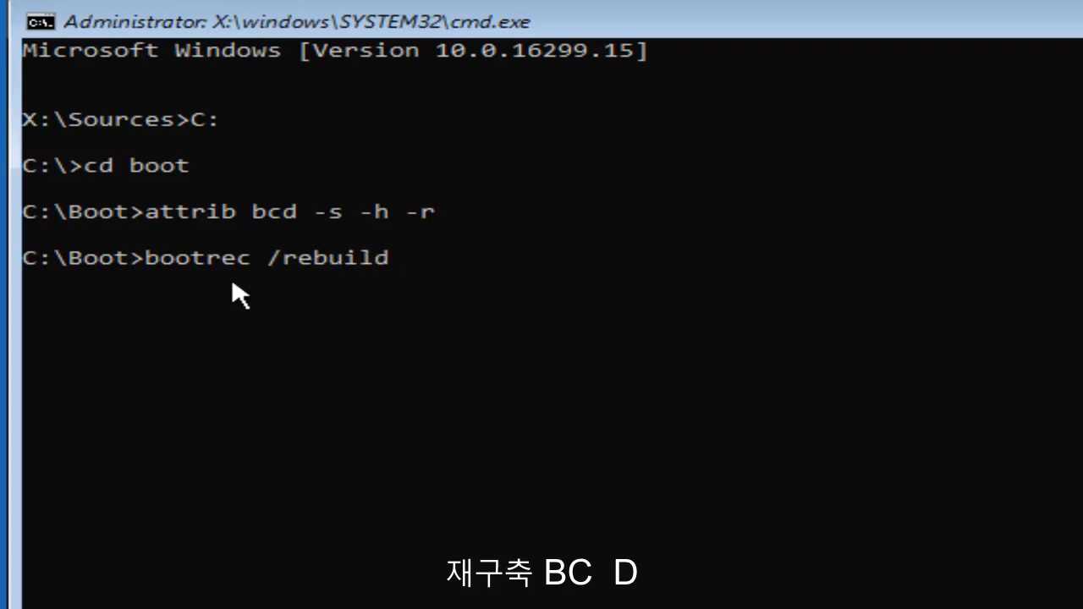
{"action": "type", "text": "bcd"}
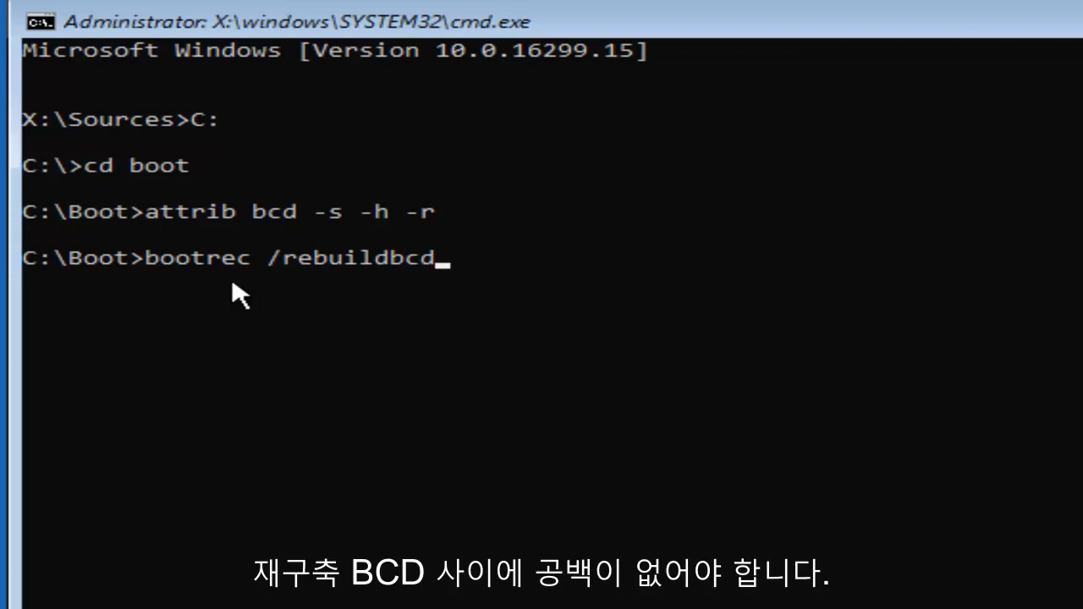
{"action": "mouse_move", "coordinate": [304, 415]}
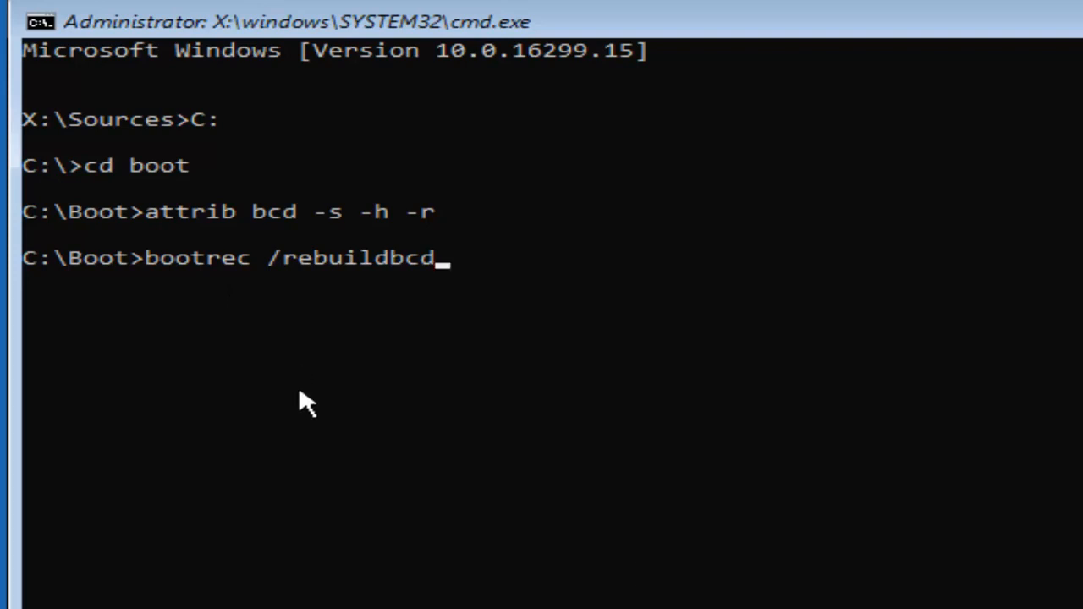
Run bootrec /rebuildbcd and let the scan report 0 installations successfully.
{"action": "key", "text": "enter"}
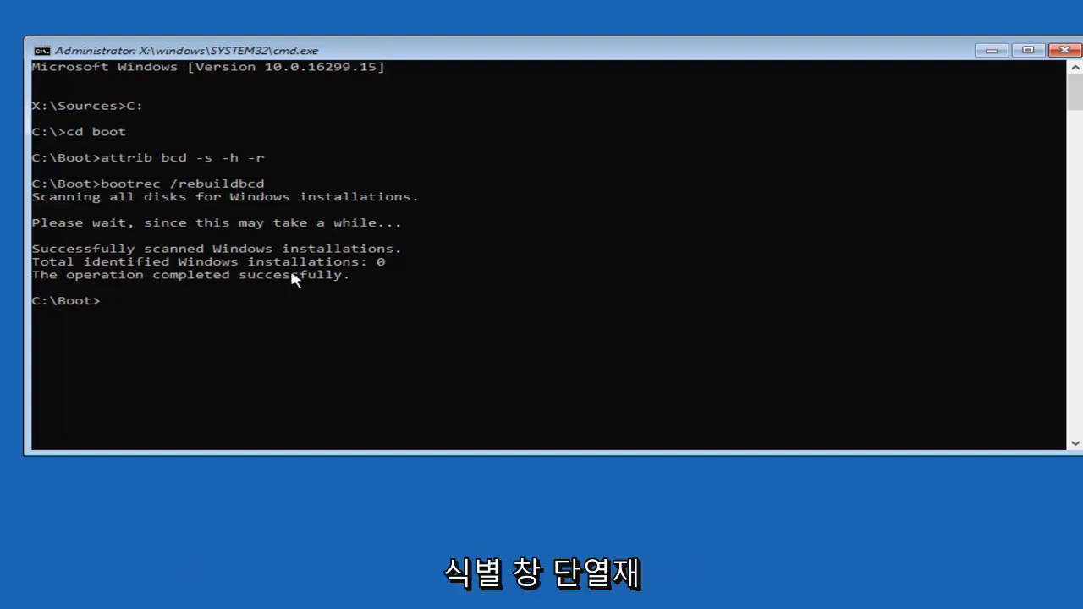
{"action": "mouse_move", "coordinate": [357, 278]}
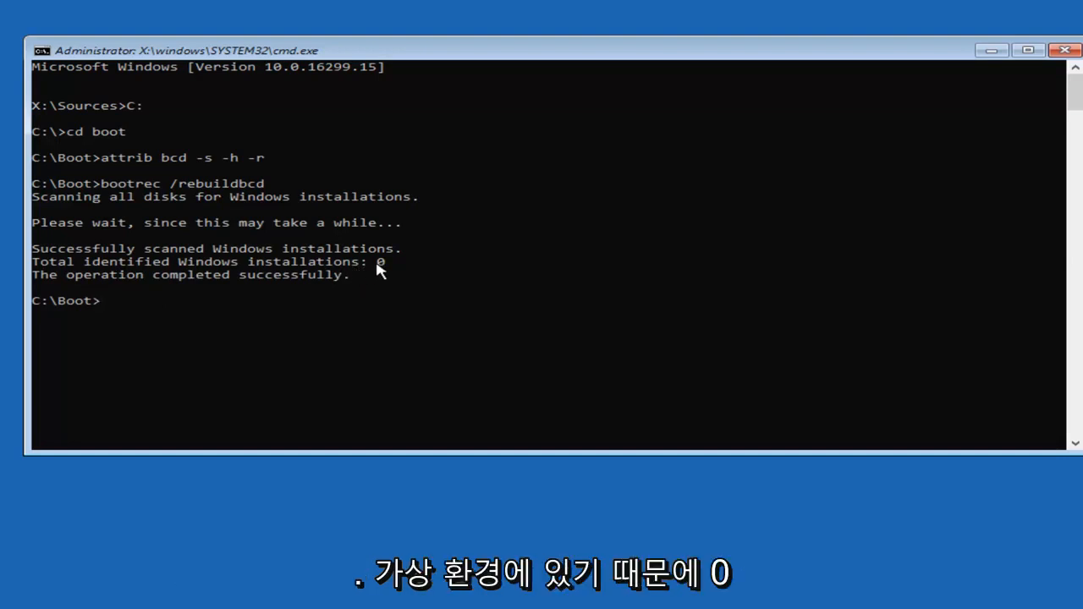
{"action": "mouse_move", "coordinate": [163, 281]}
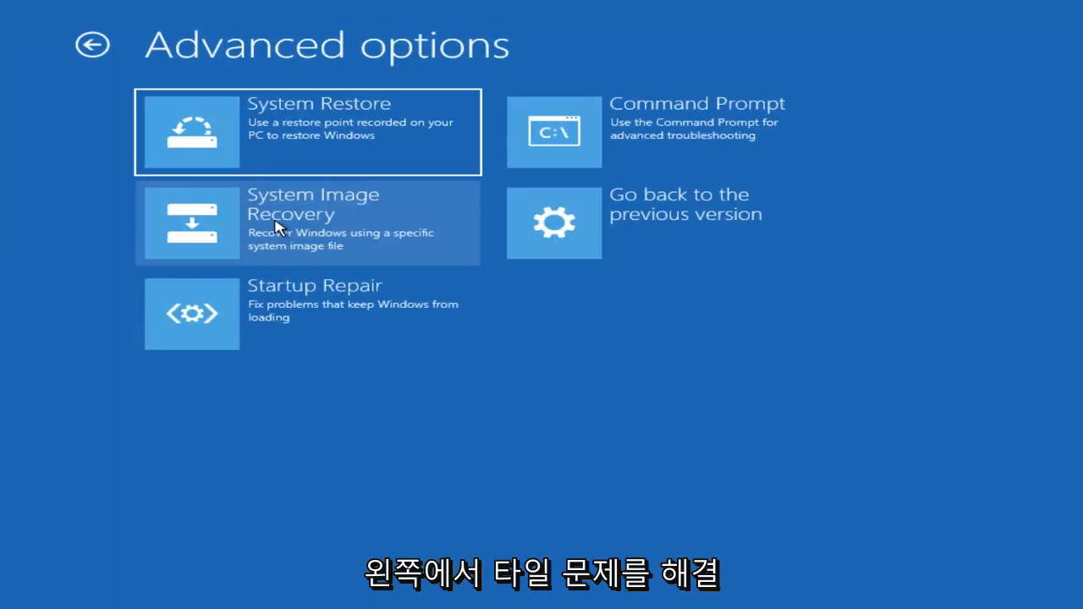
{"action": "mouse_move", "coordinate": [379, 295]}
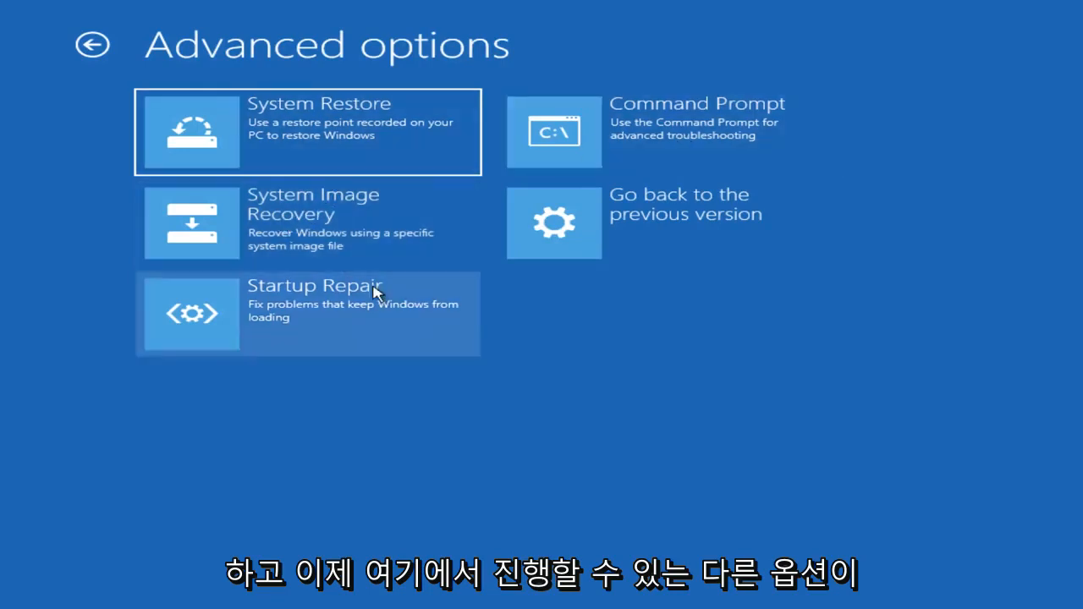
{"action": "mouse_move", "coordinate": [392, 162]}
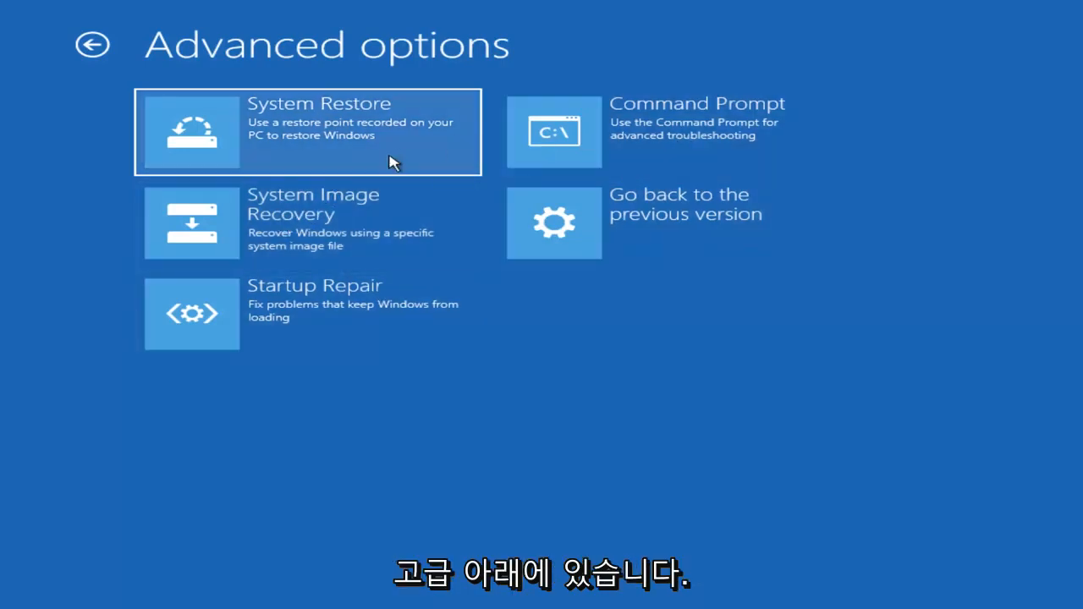
{"action": "mouse_move", "coordinate": [339, 140]}
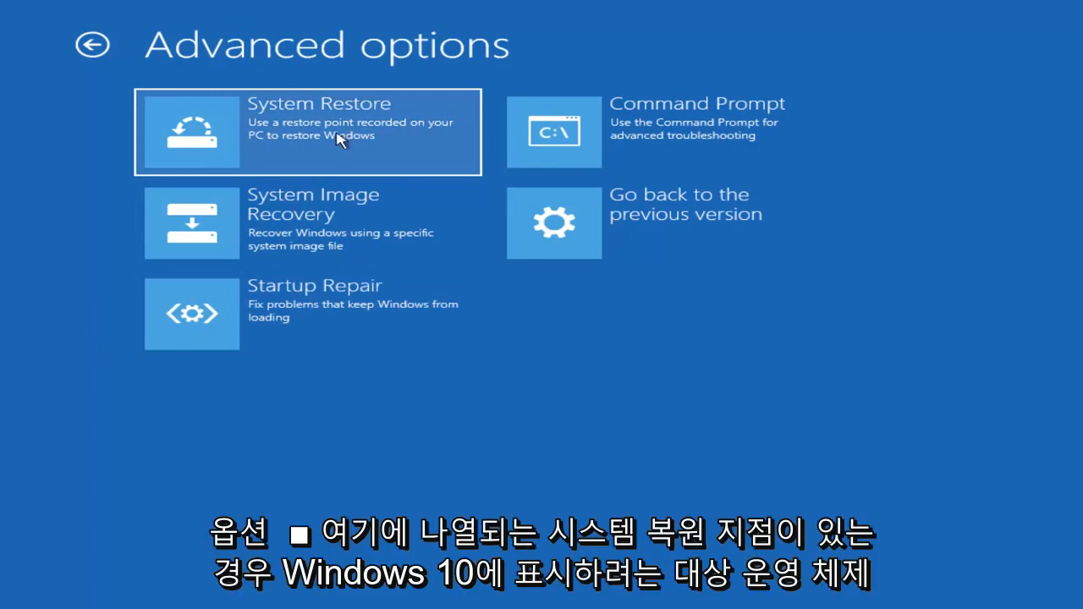
Launch System Restore from Advanced options, which finds no restore points.
{"action": "left_click", "coordinate": [307, 131]}
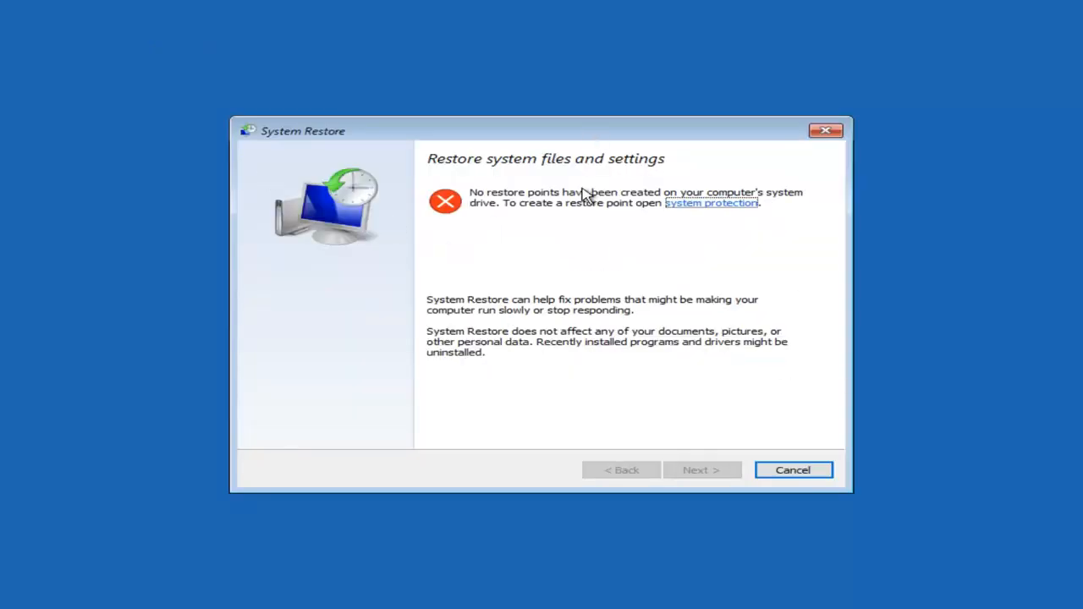
{"action": "mouse_move", "coordinate": [510, 271]}
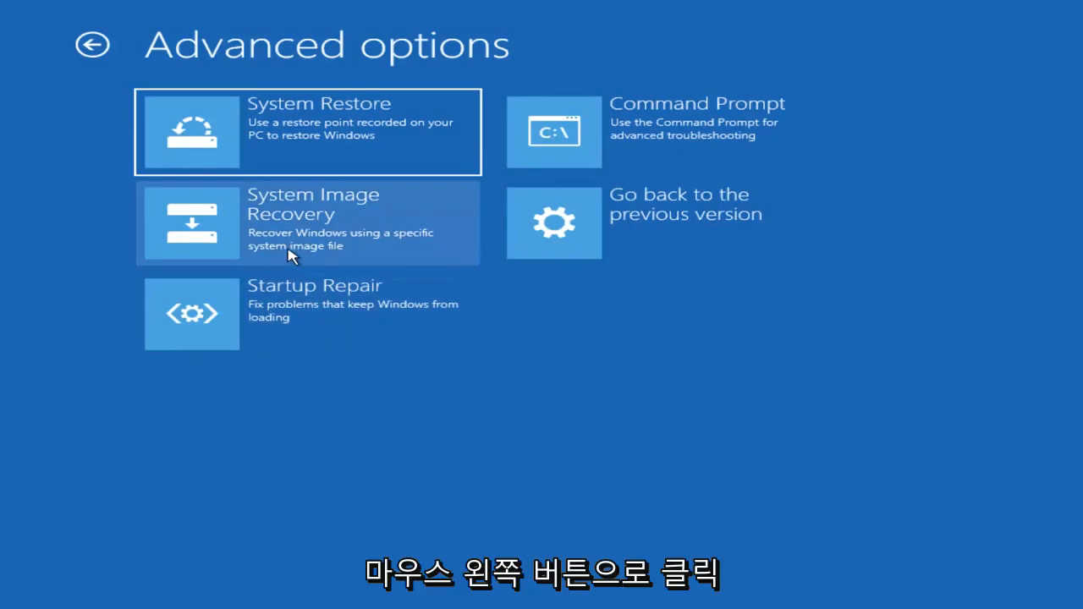
{"action": "mouse_move", "coordinate": [289, 325]}
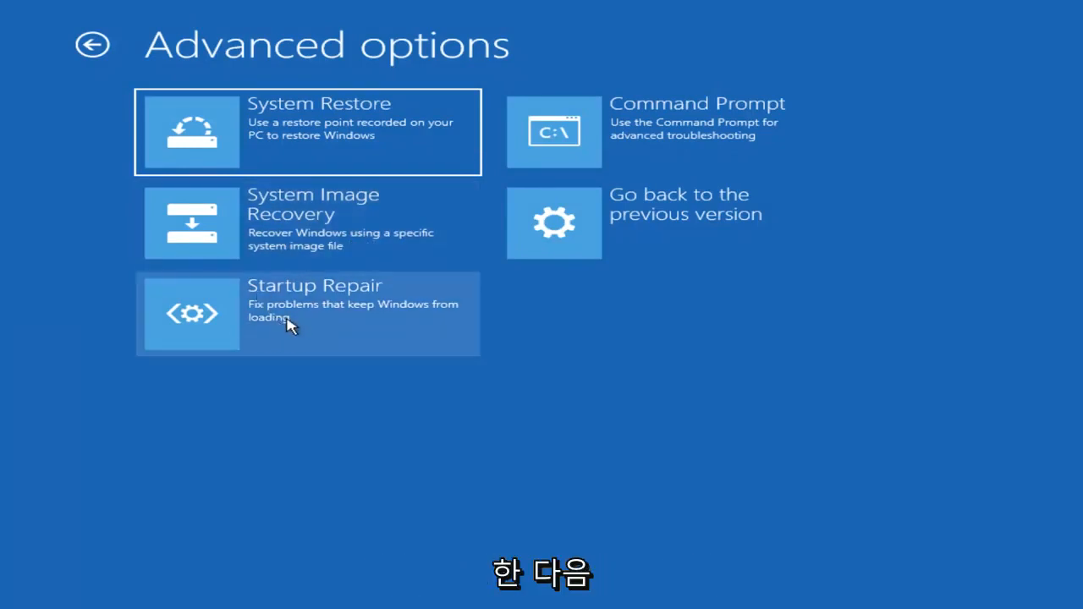
Launch Startup Repair from Advanced options and let it attempt a repair.
{"action": "left_click", "coordinate": [307, 314]}
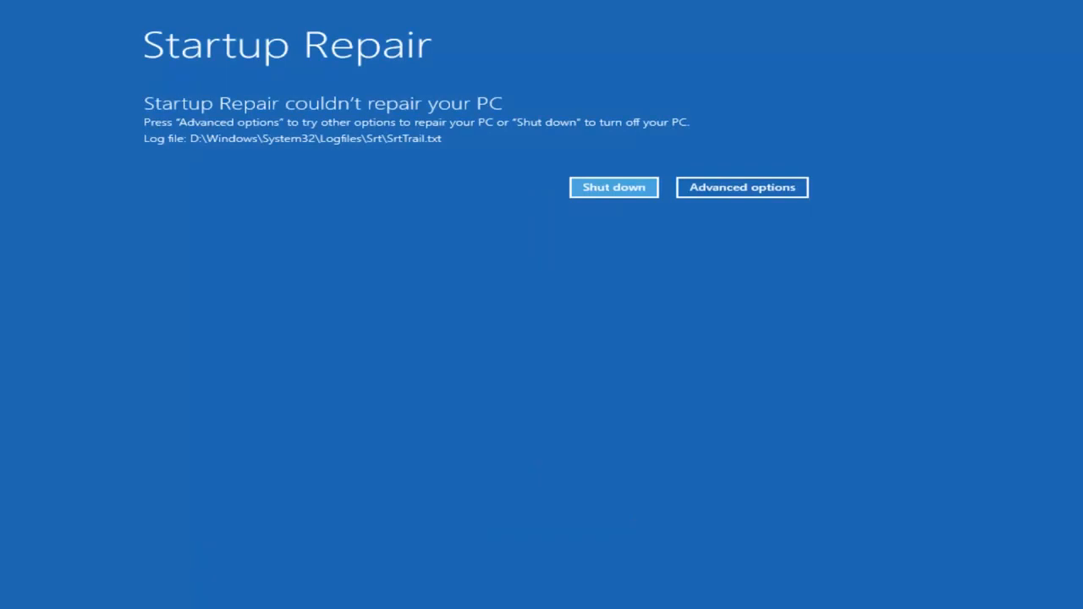
Shut down the PC from the failed Startup Repair screen.
{"action": "left_click", "coordinate": [613, 187]}
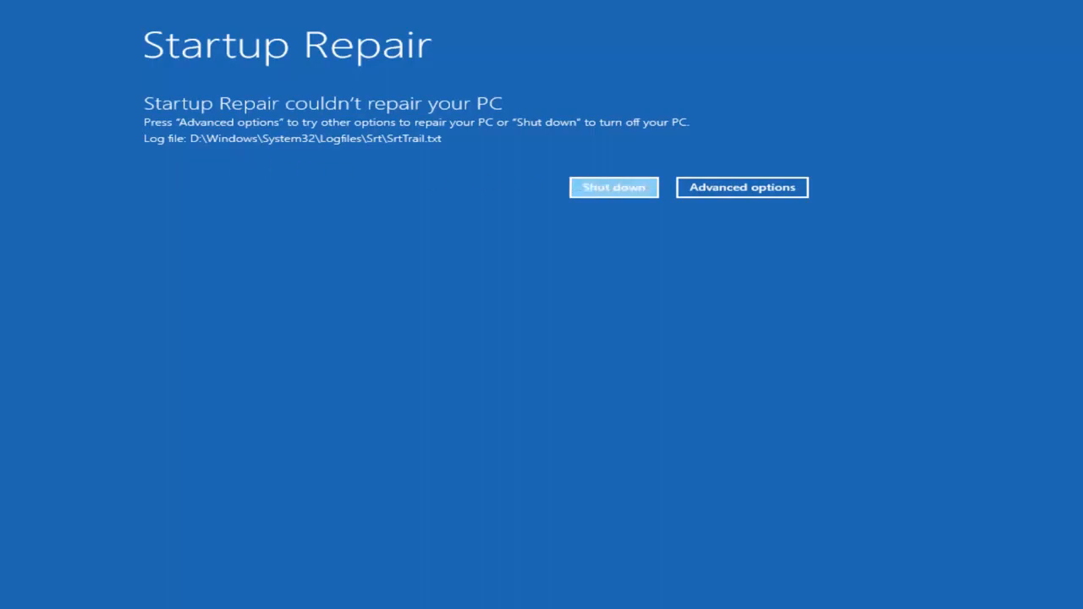
{"action": "left_click", "coordinate": [613, 187]}
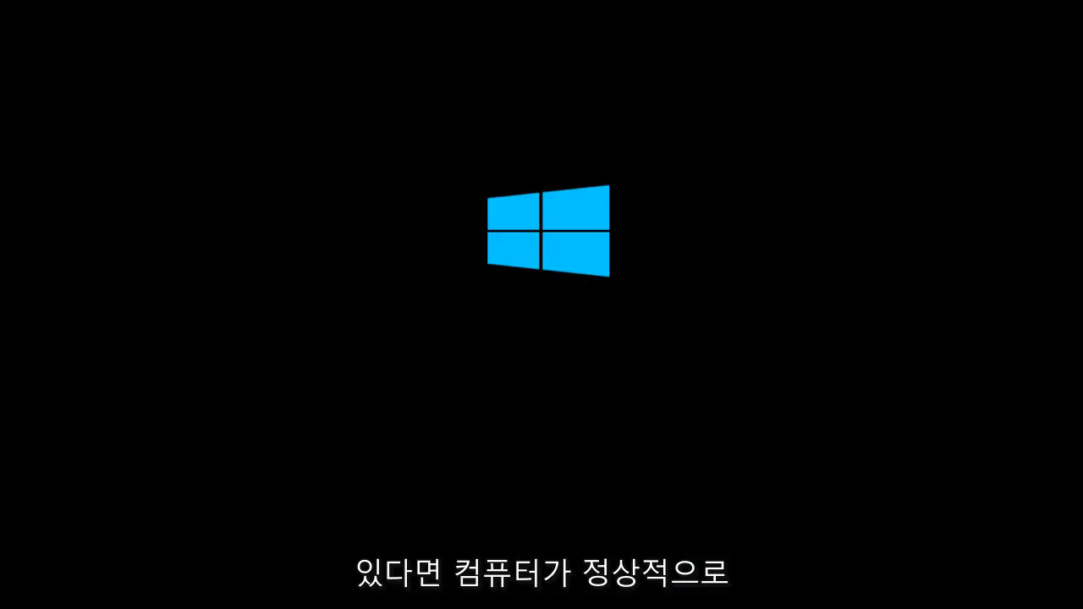